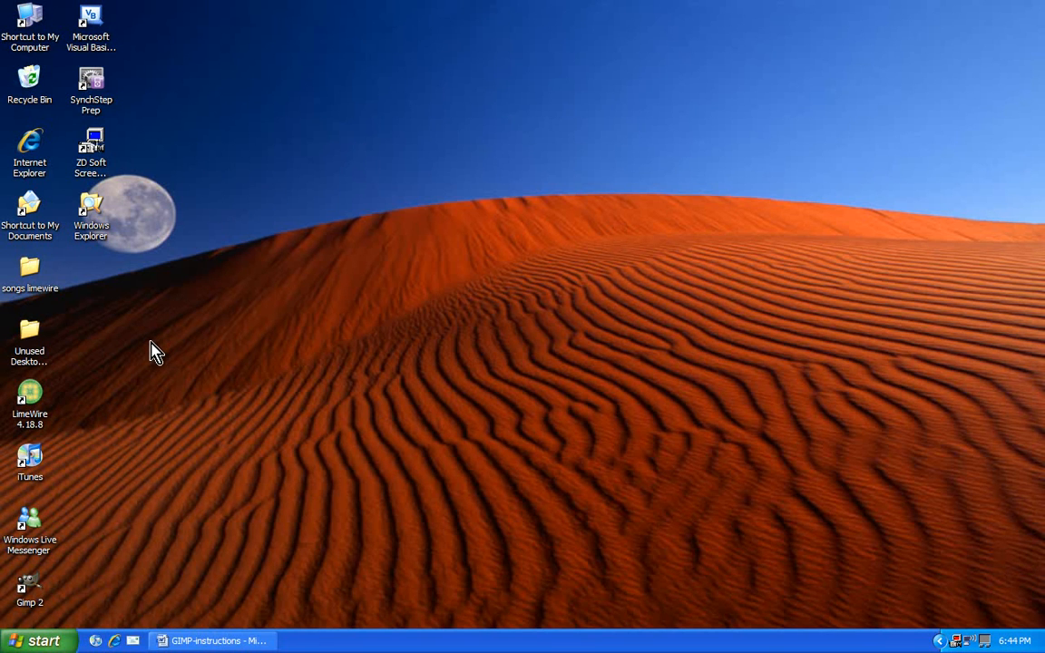
pyautogui.moveTo(9, 14)
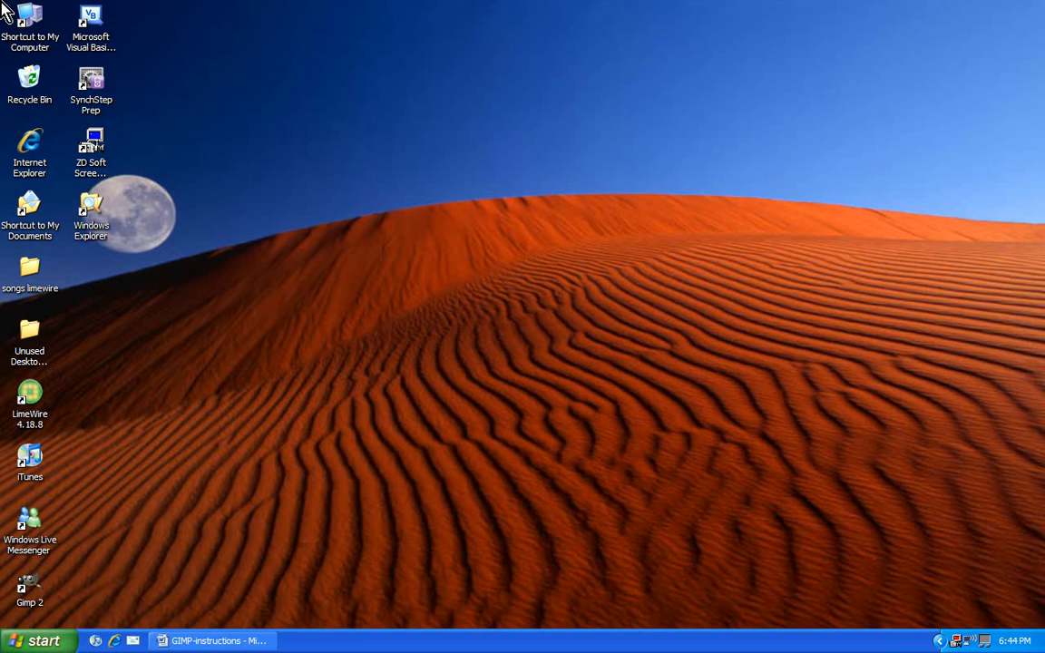
pyautogui.moveTo(273, 541)
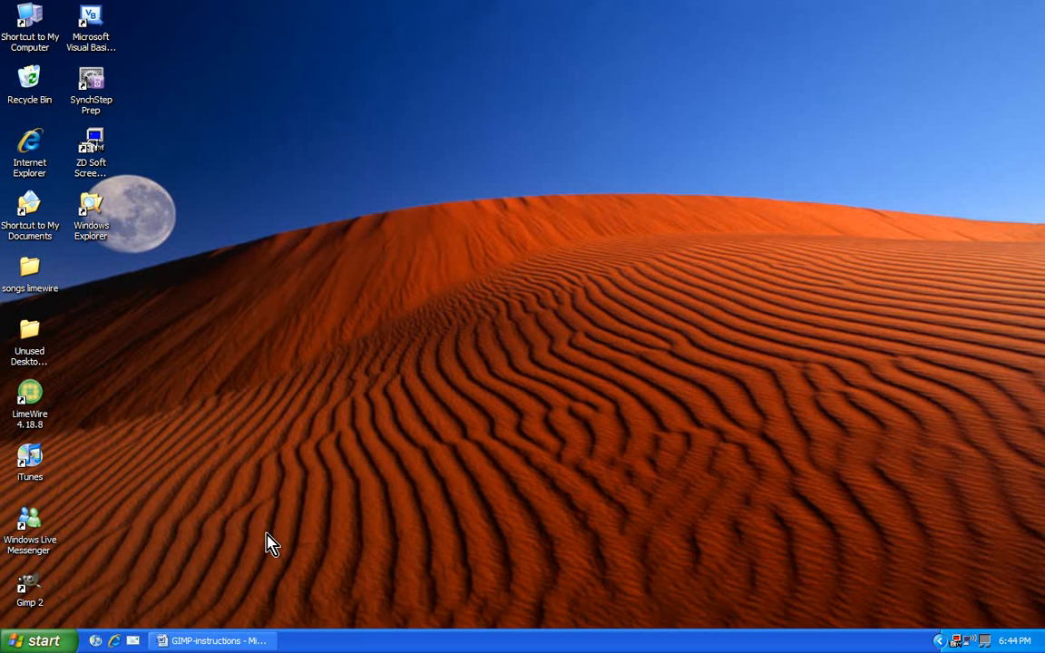
pyautogui.moveTo(123, 594)
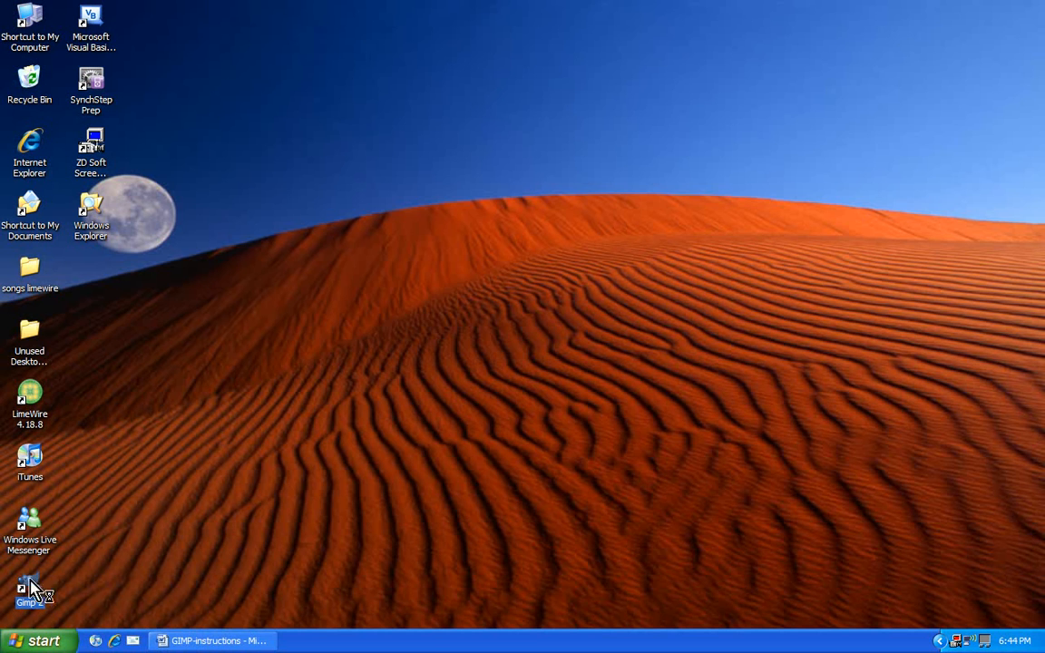
# Launch GIMP 2 from its desktop shortcut
pyautogui.doubleClick(29, 590)
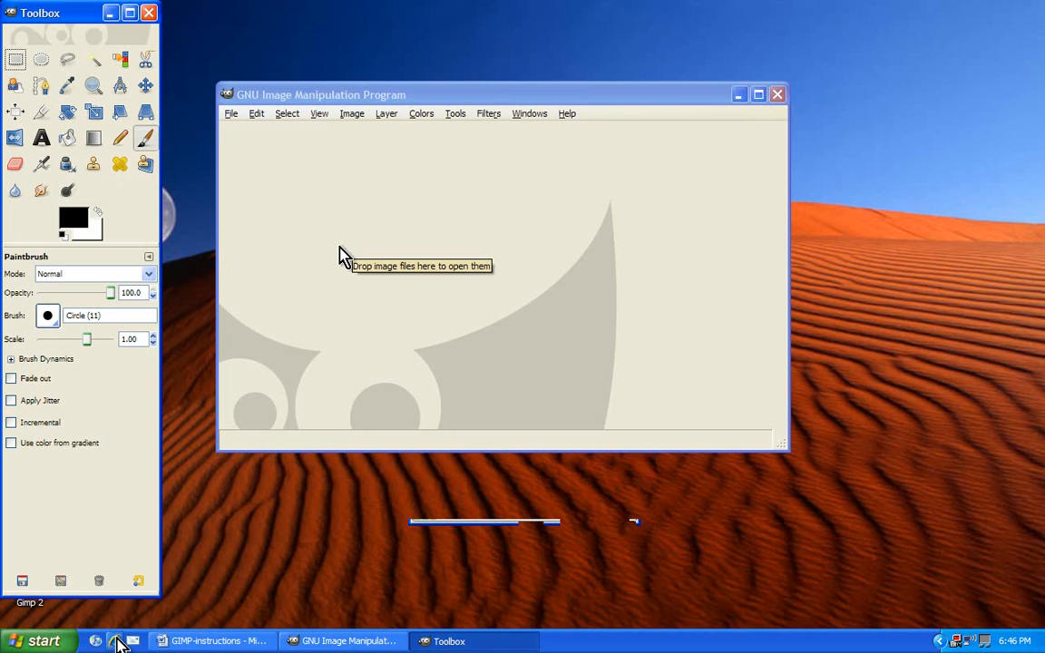
pyautogui.moveTo(505, 325)
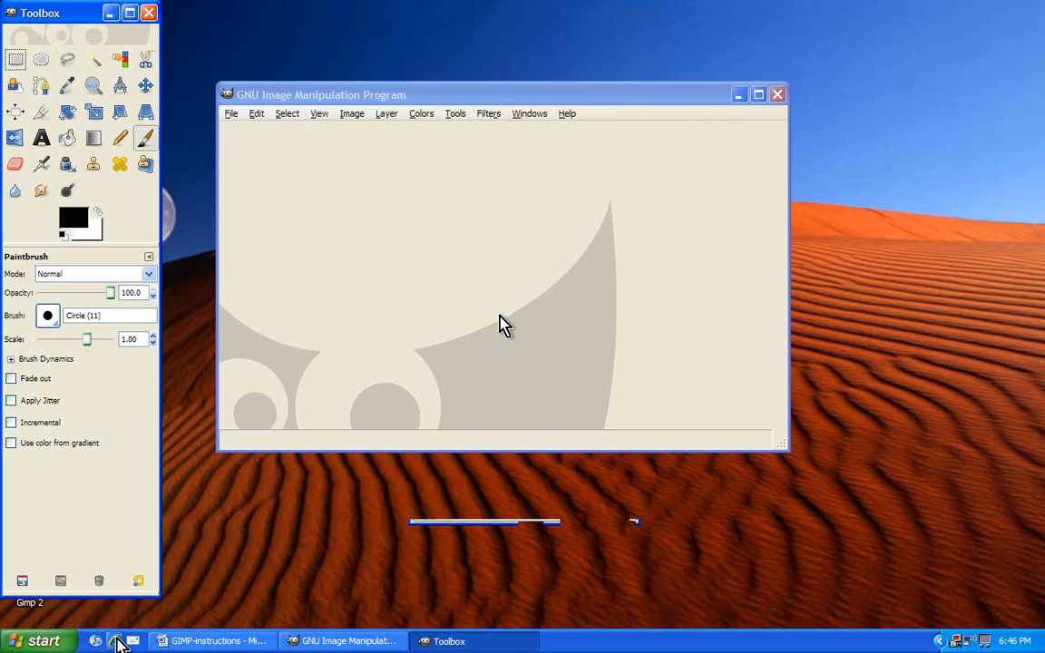
pyautogui.moveTo(463, 319)
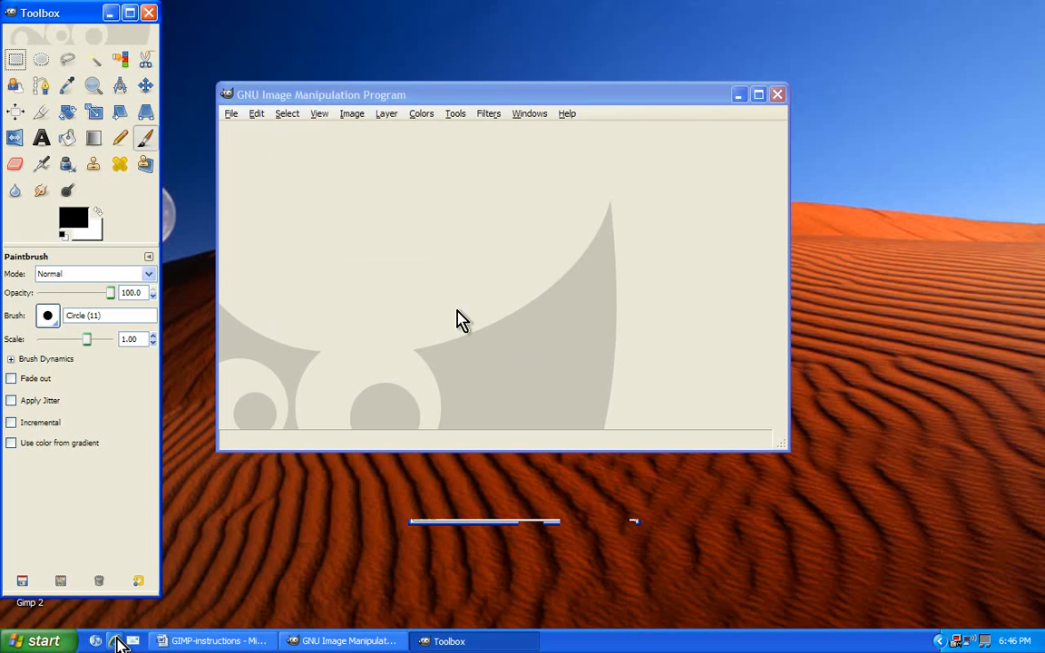
pyautogui.moveTo(352, 300)
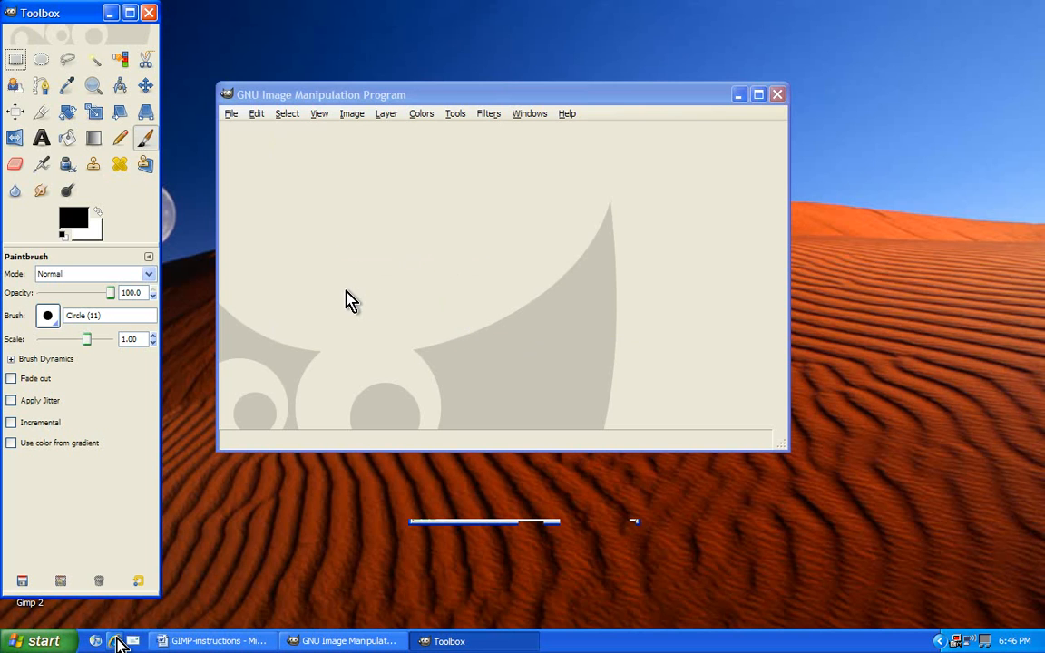
pyautogui.moveTo(426, 324)
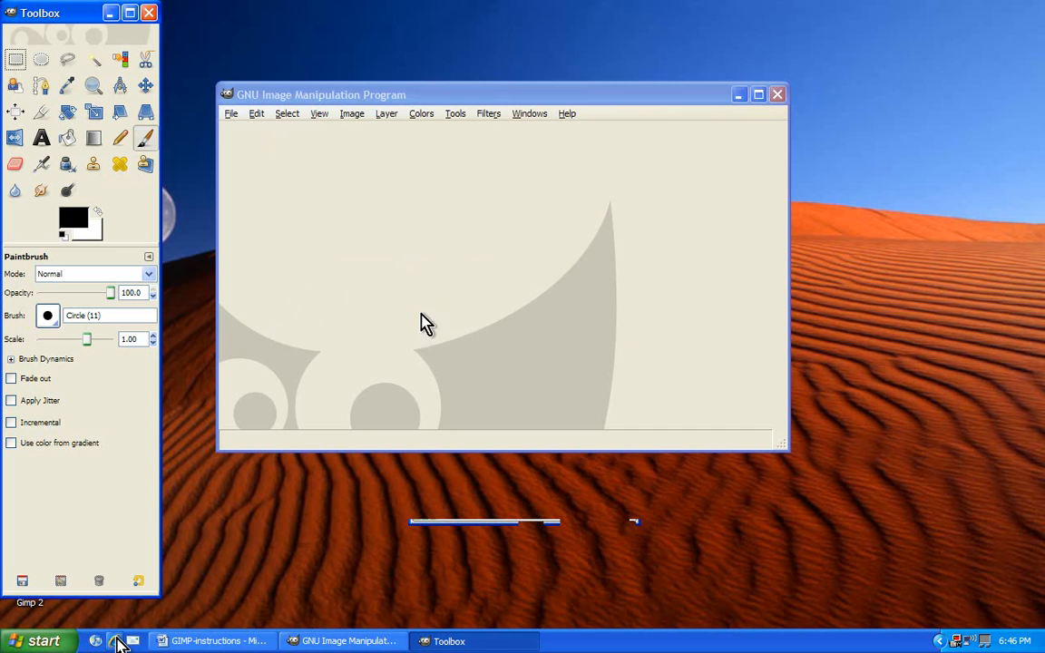
pyautogui.moveTo(286, 198)
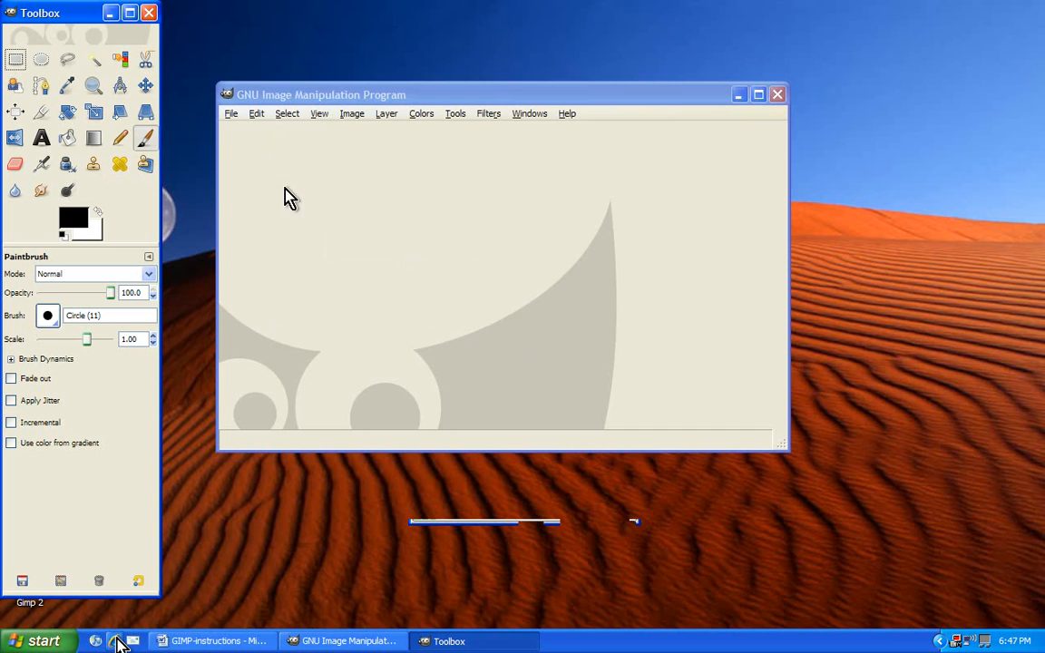
# Open the File > Open dialog and enter the Photos 4 gimp folder
pyautogui.click(231, 113)
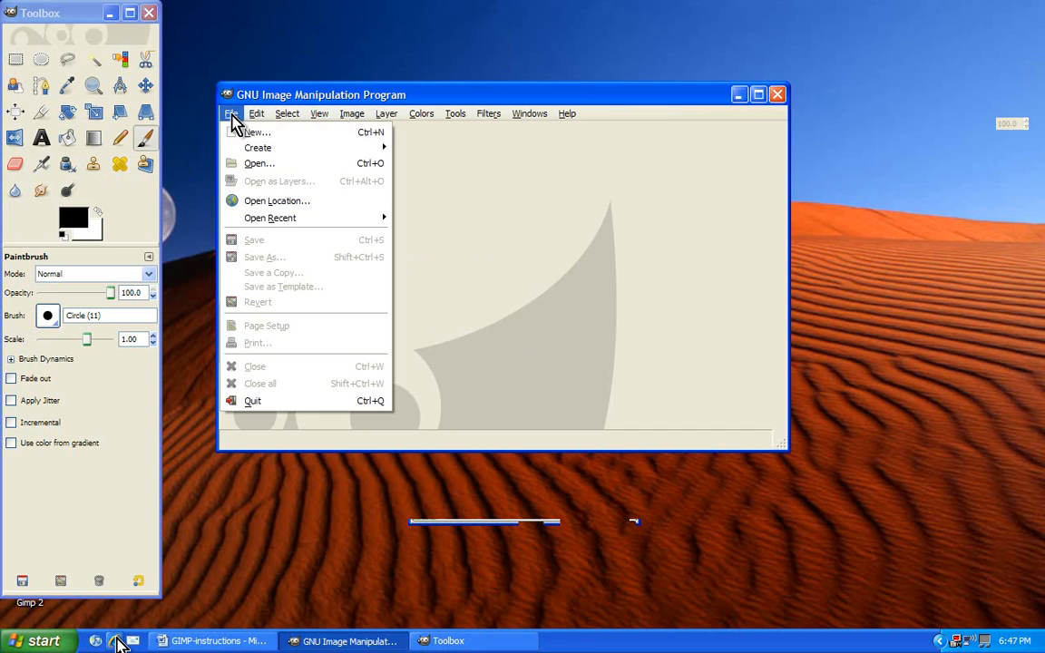
pyautogui.moveTo(260, 163)
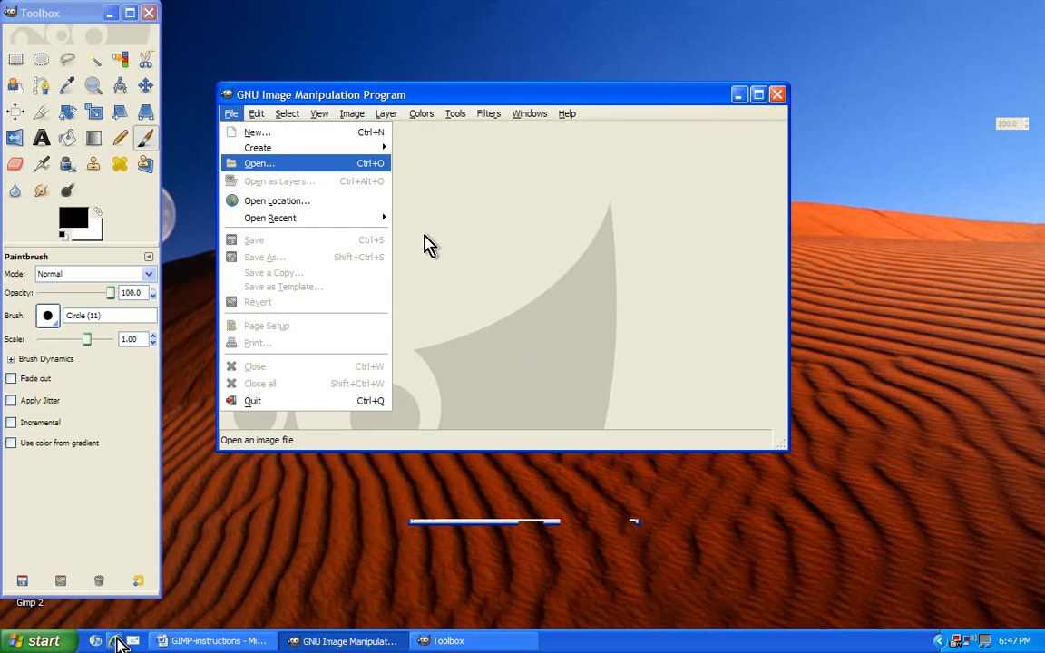
pyautogui.click(260, 163)
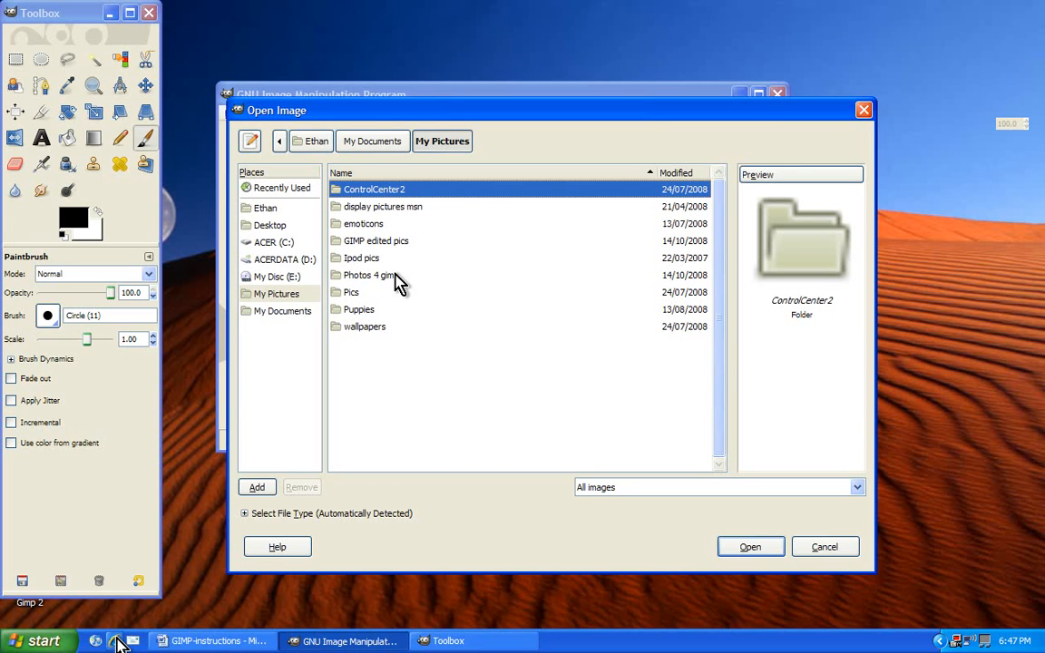
pyautogui.doubleClick(365, 275)
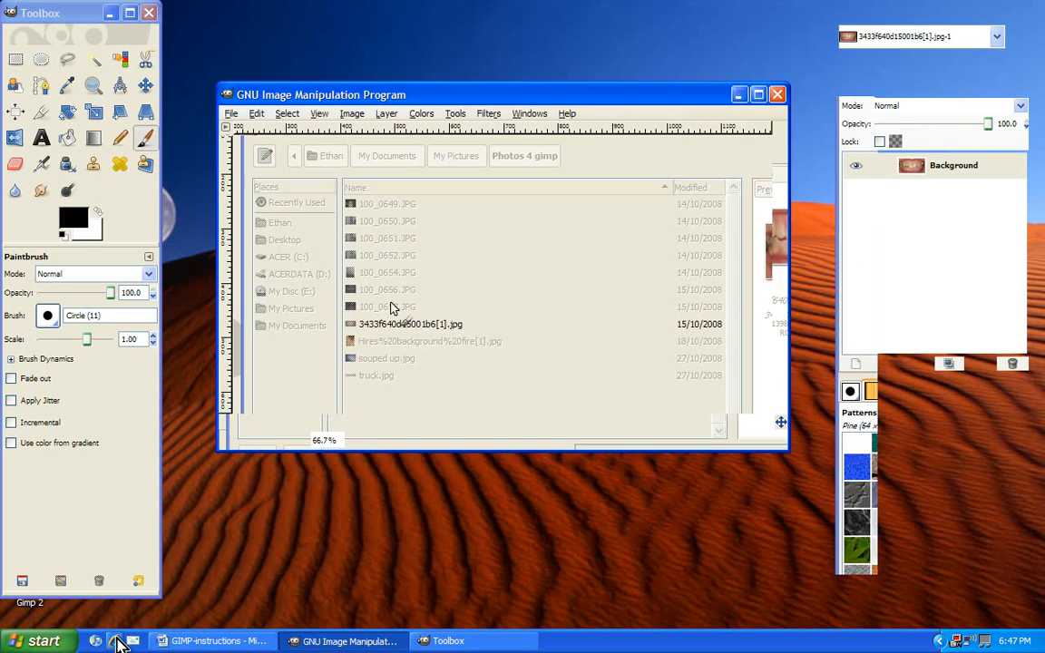
# Open the teeth photo 3433f640d15001b6[1].jpg
pyautogui.doubleClick(409, 324)
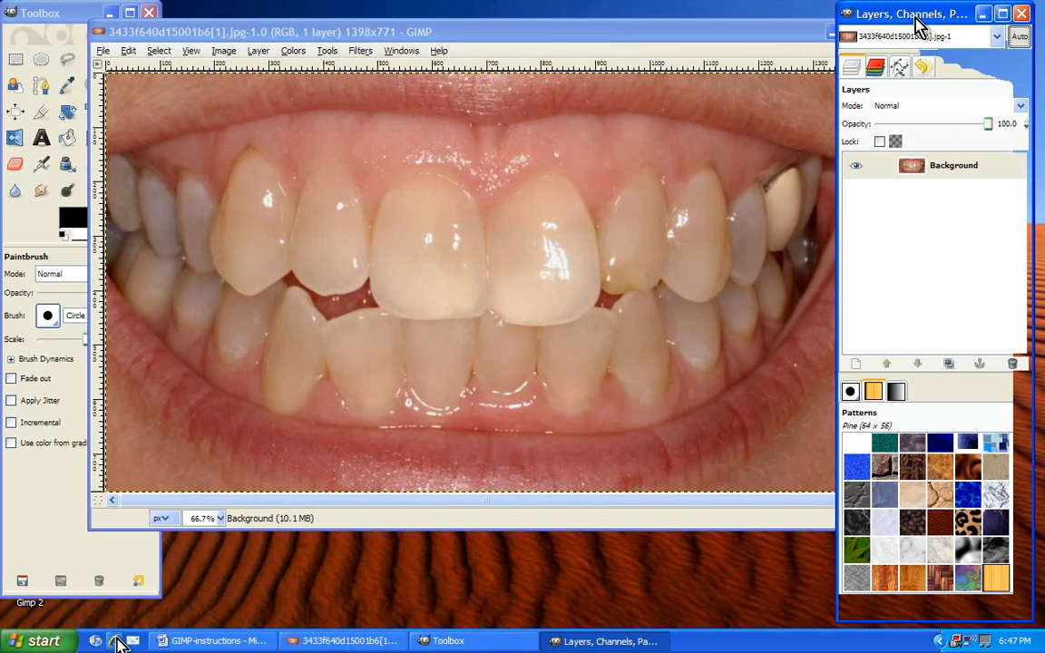
pyautogui.moveTo(862, 365)
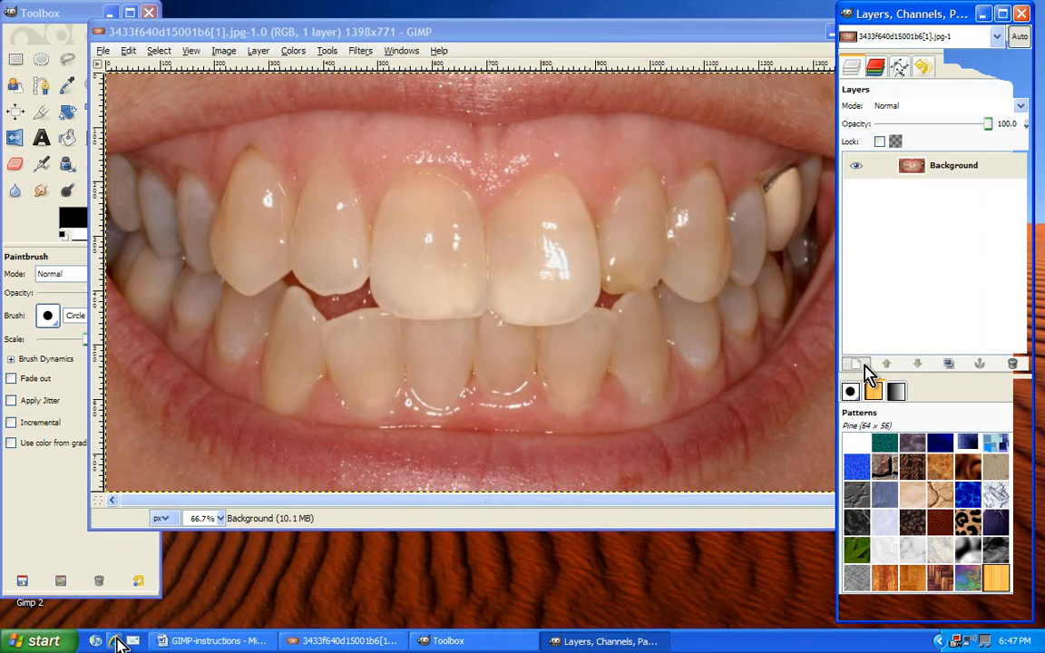
# Create a transparent-fill layer named 'Saturation' above the Background layer
pyautogui.click(856, 364)
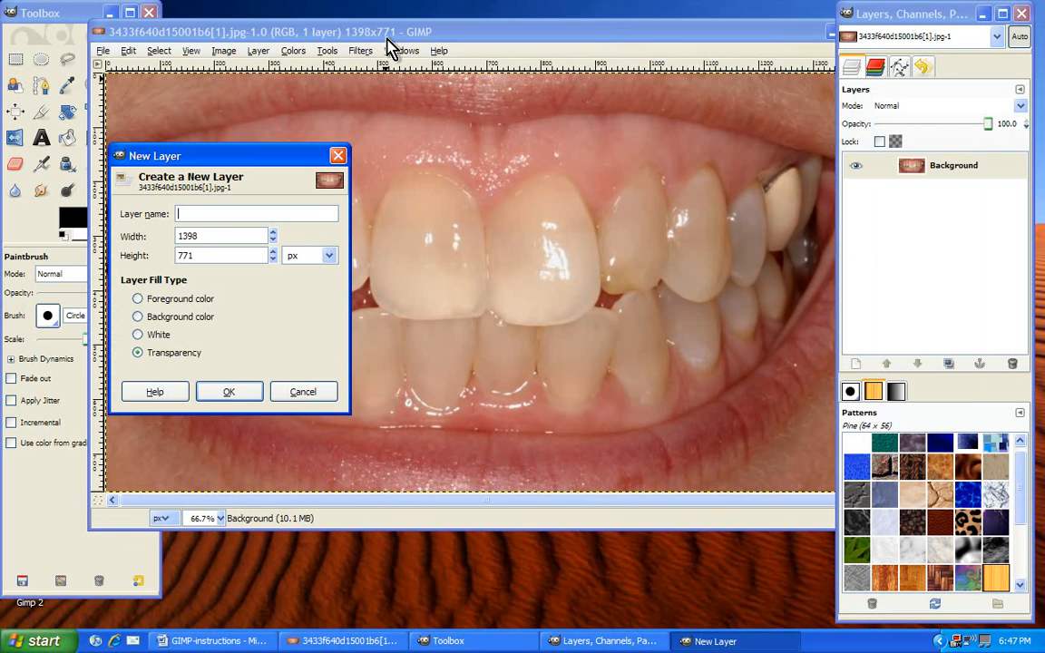
pyautogui.write('Saturatio')
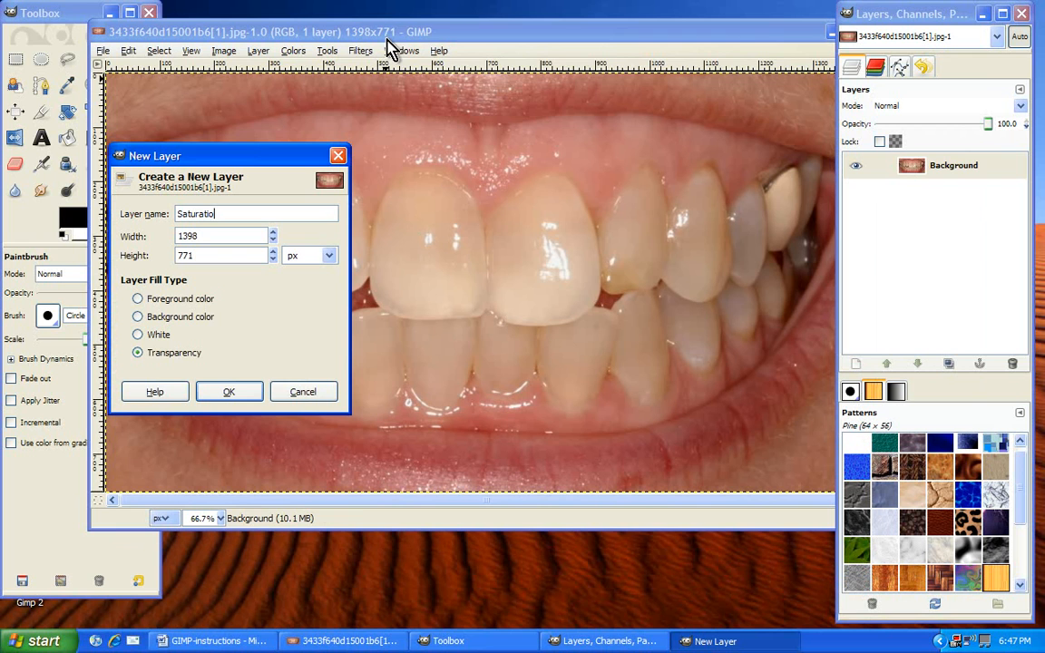
pyautogui.click(138, 352)
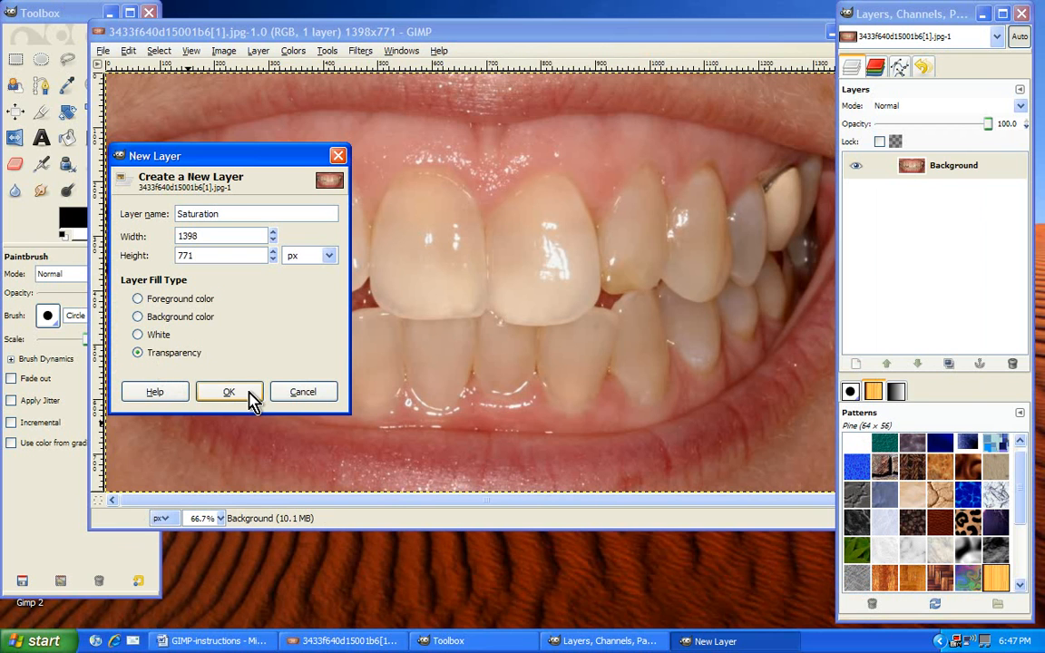
pyautogui.click(229, 391)
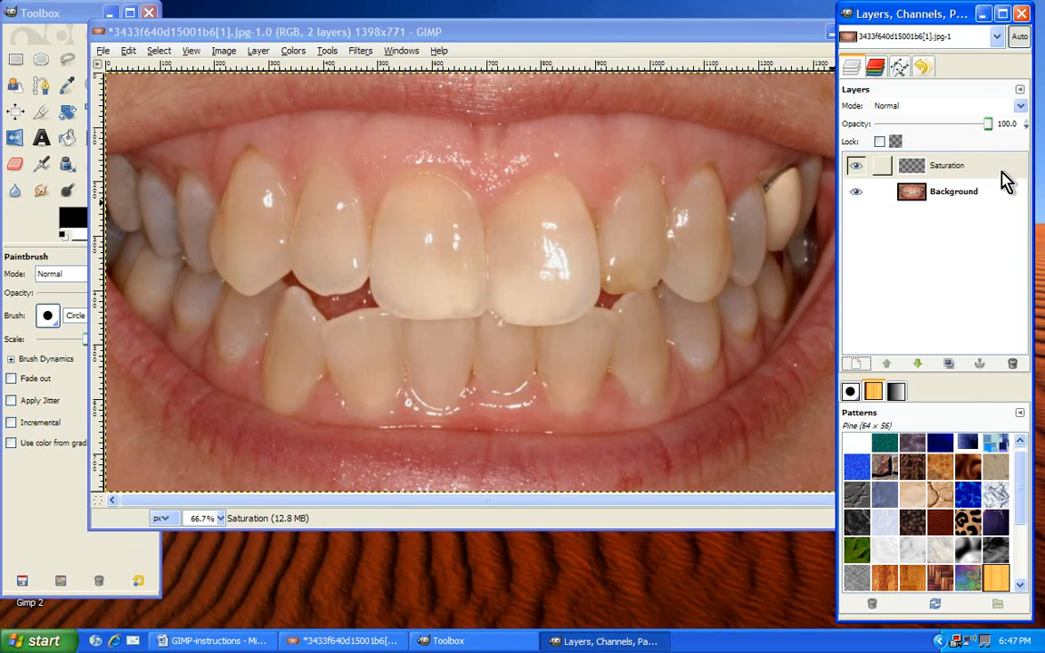
# Bring the teeth photo window forward over the Layers dialog
pyautogui.click(947, 165)
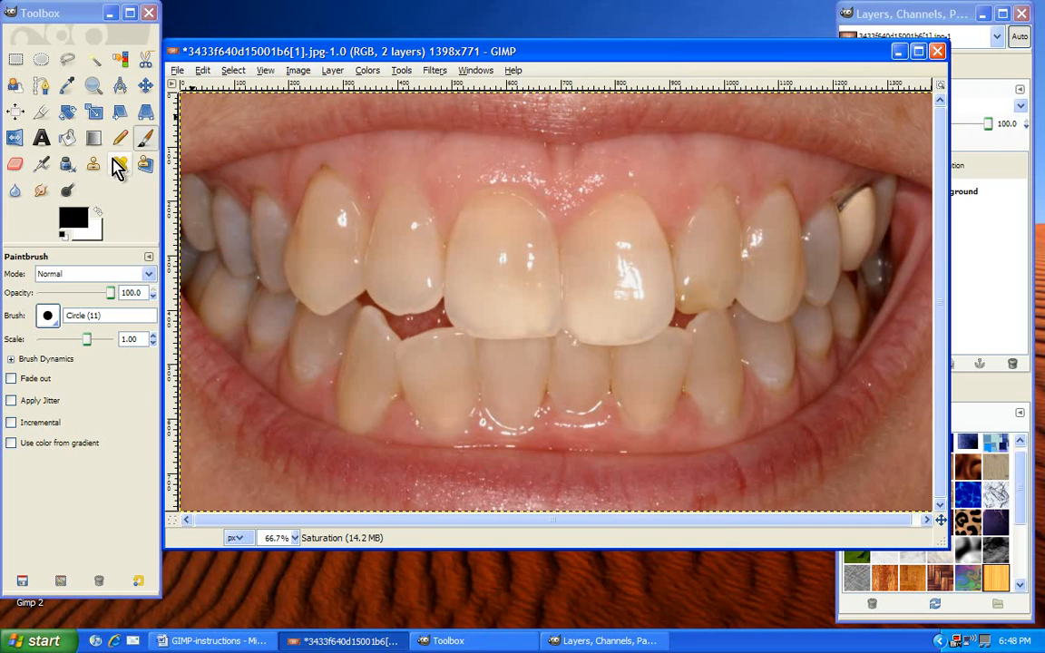
pyautogui.moveTo(145, 138)
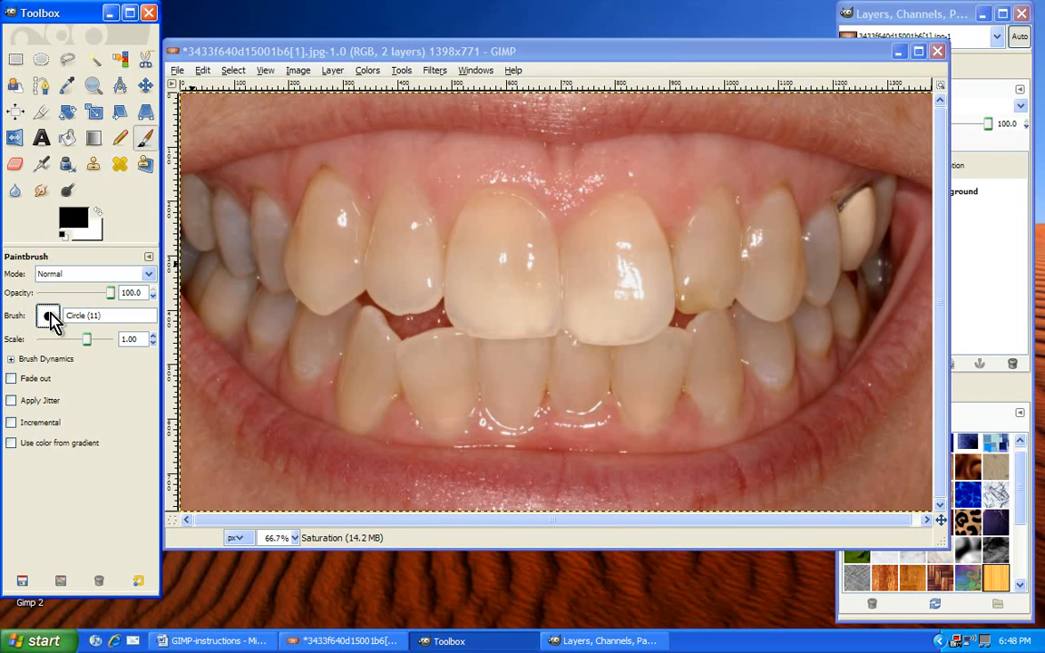
# Set the Paintbrush brush to 'teeth whitener-big teeth' in tool options
pyautogui.click(48, 315)
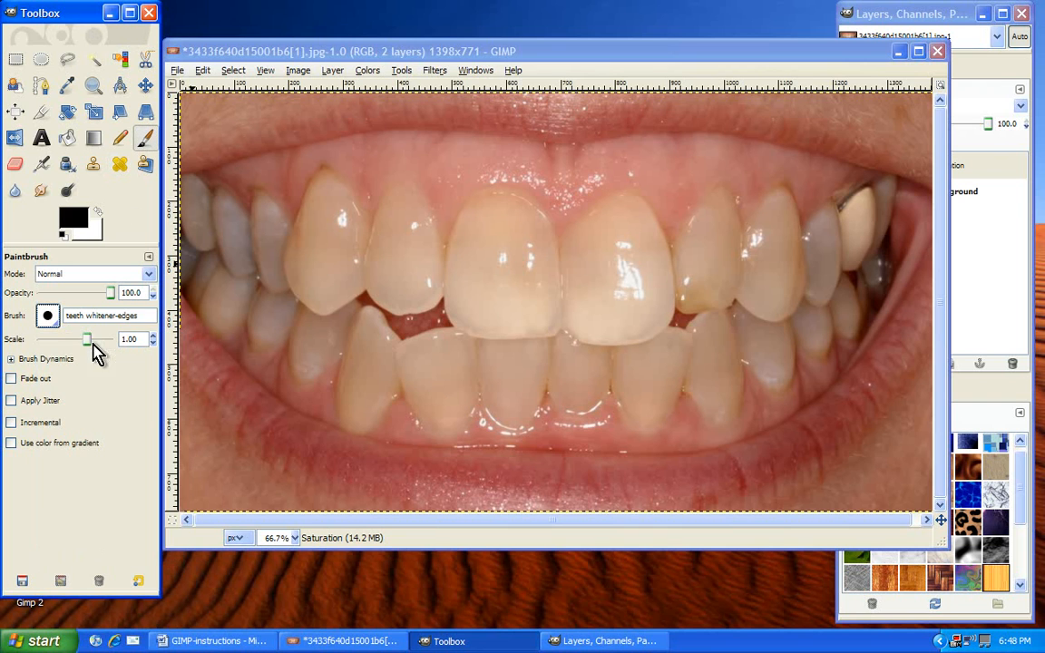
pyautogui.click(47, 315)
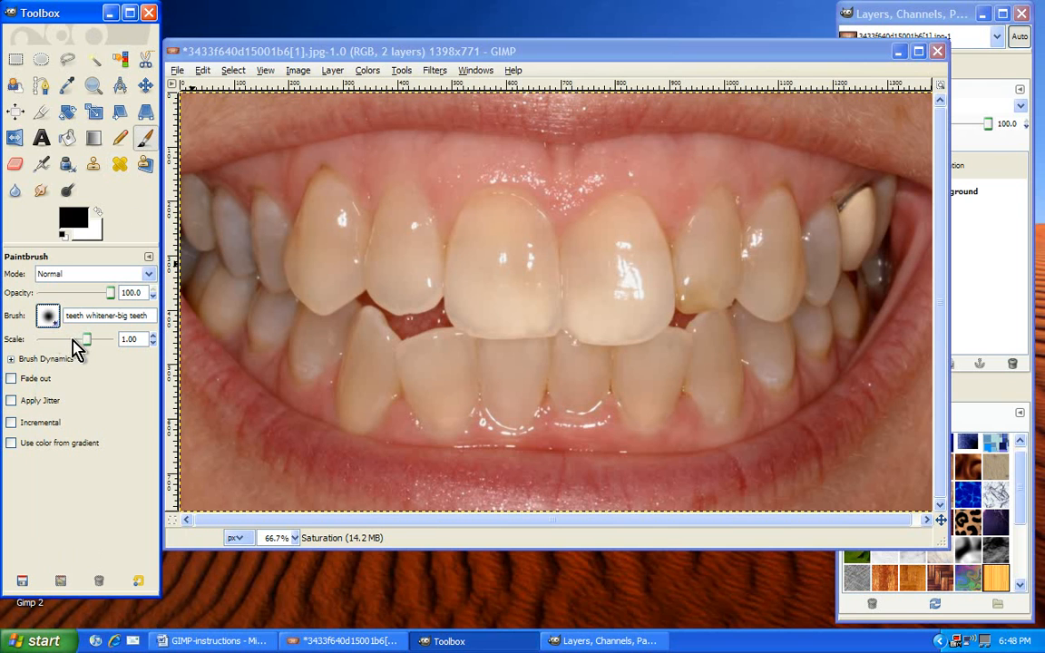
pyautogui.click(48, 315)
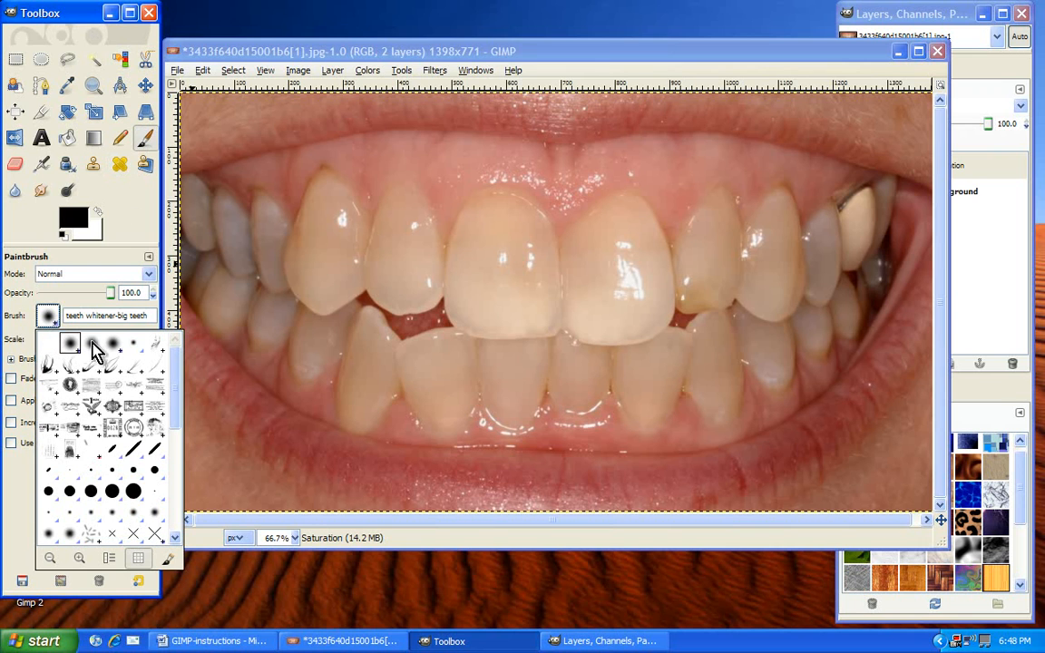
pyautogui.moveTo(81, 308)
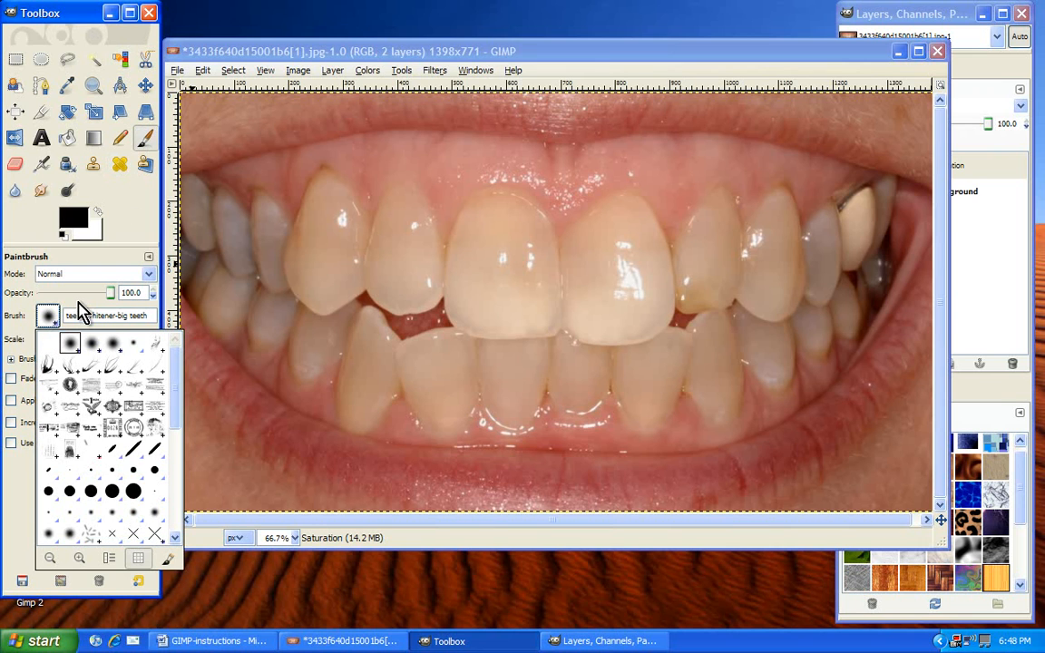
pyautogui.moveTo(120, 352)
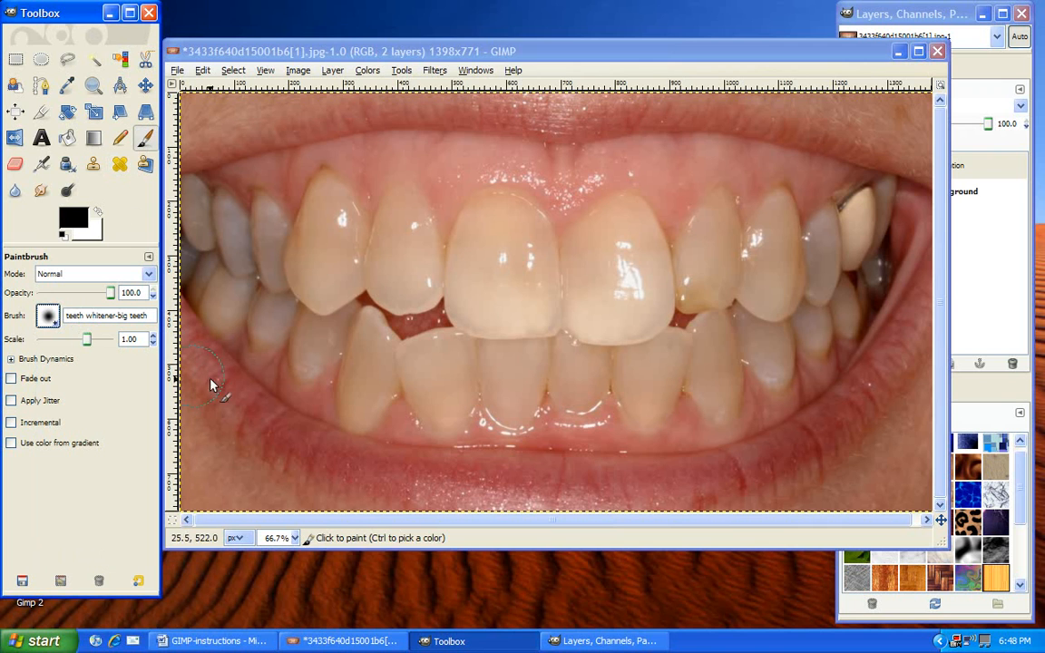
pyautogui.moveTo(486, 300)
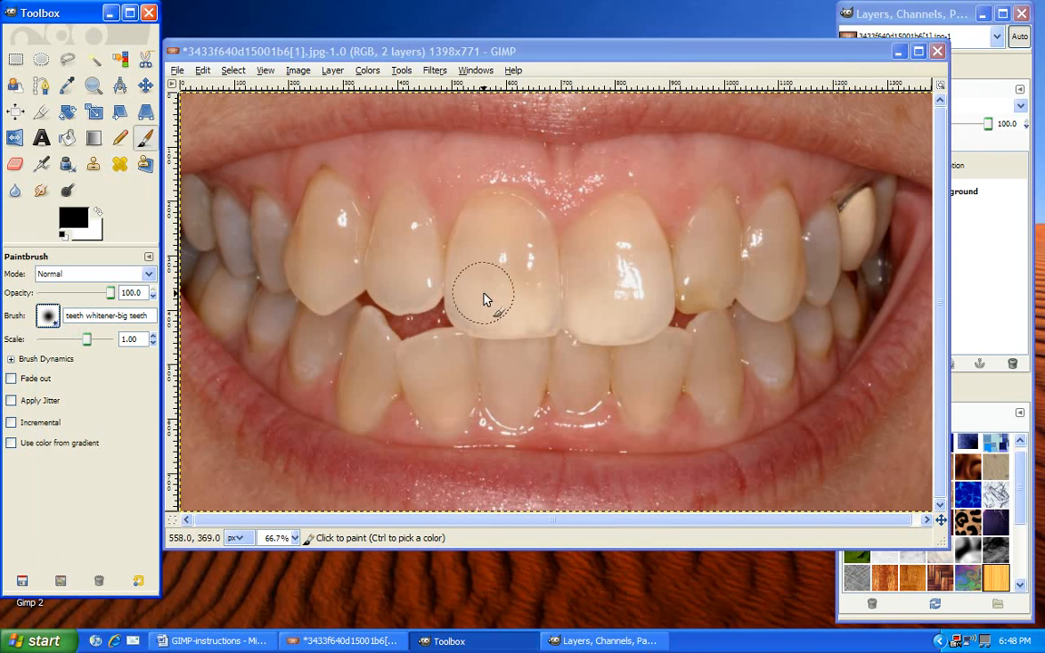
pyautogui.moveTo(496, 225)
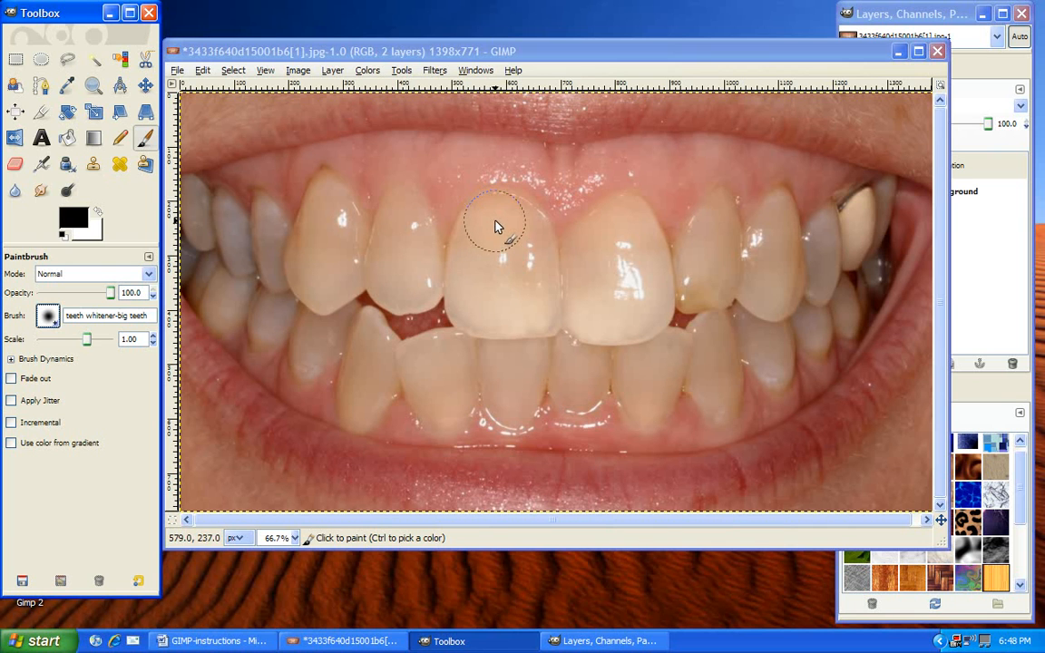
pyautogui.moveTo(508, 218)
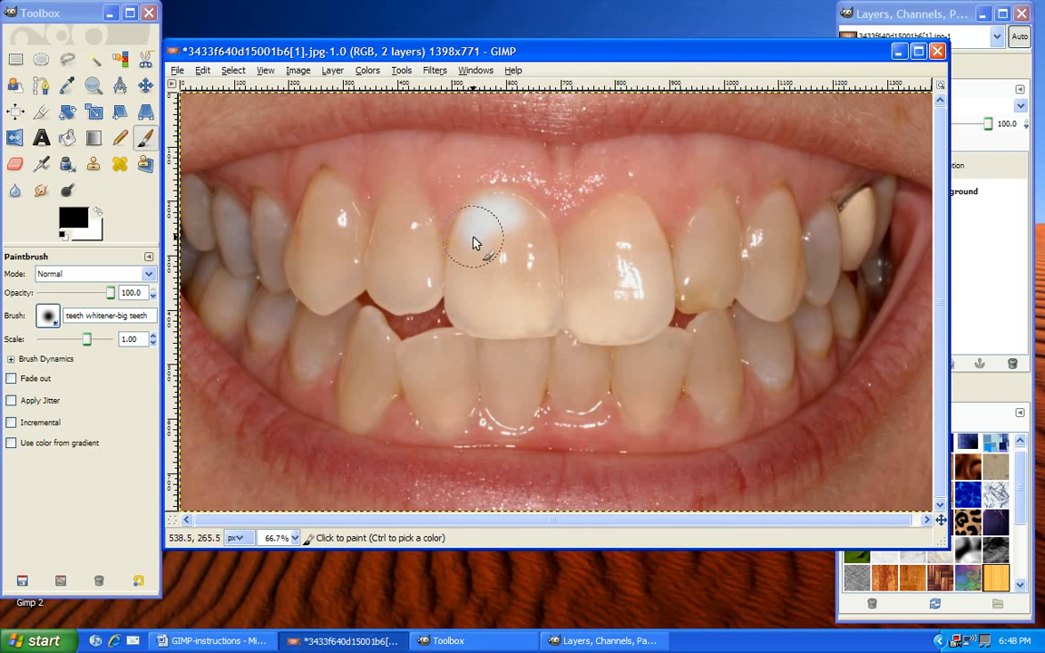
# Paint white over the upper left front tooth on the Saturation layer
pyautogui.moveTo(476, 243); pyautogui.dragTo(470, 308)
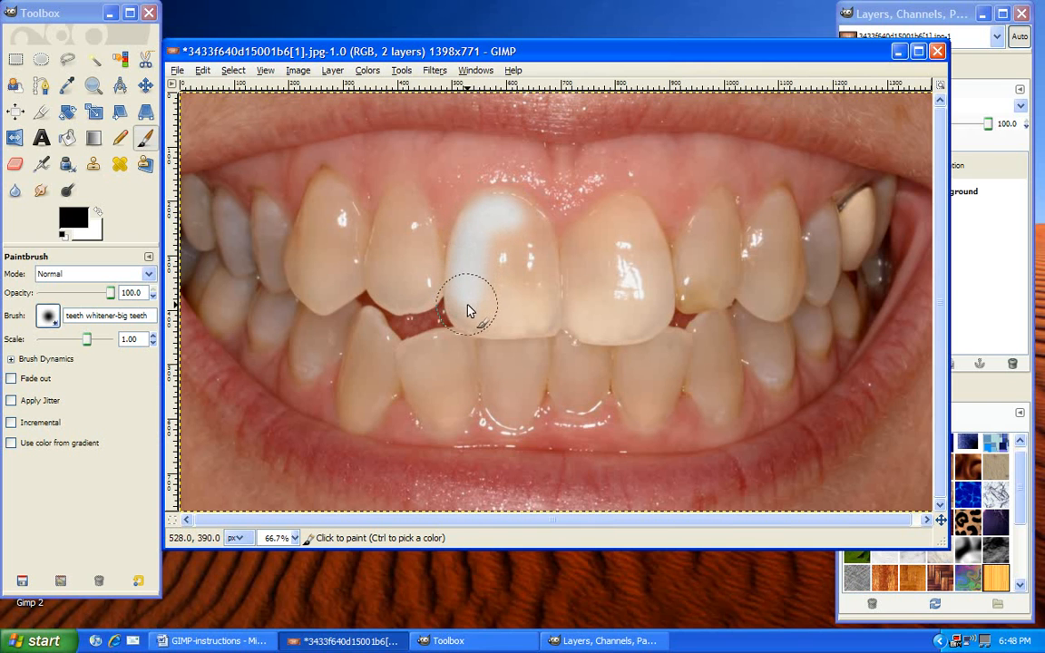
pyautogui.moveTo(467, 308); pyautogui.dragTo(540, 309)
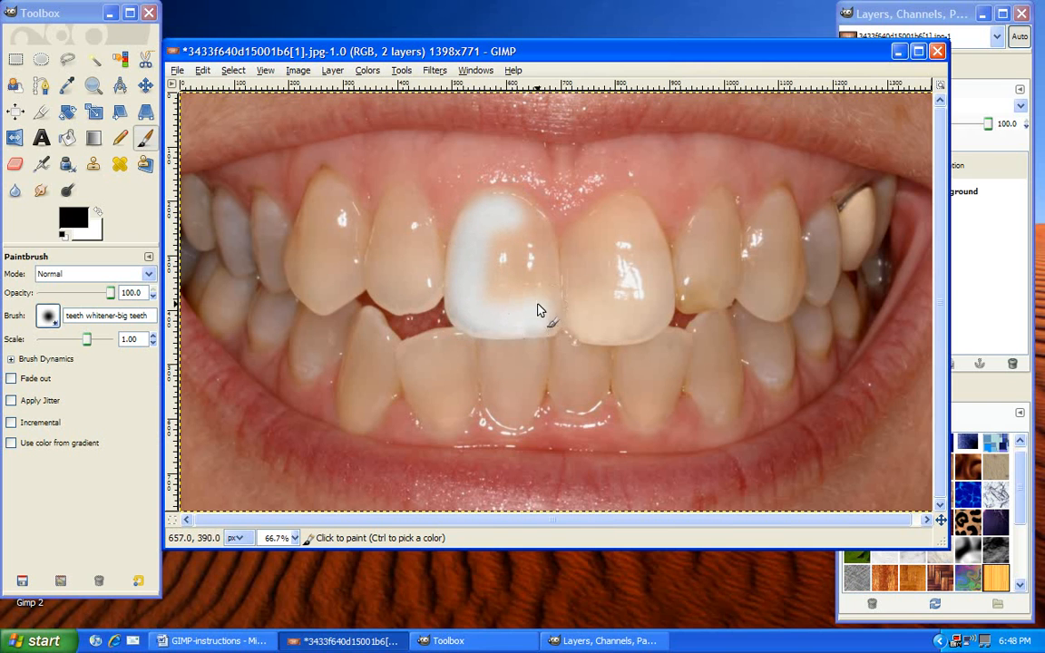
pyautogui.click(486, 277)
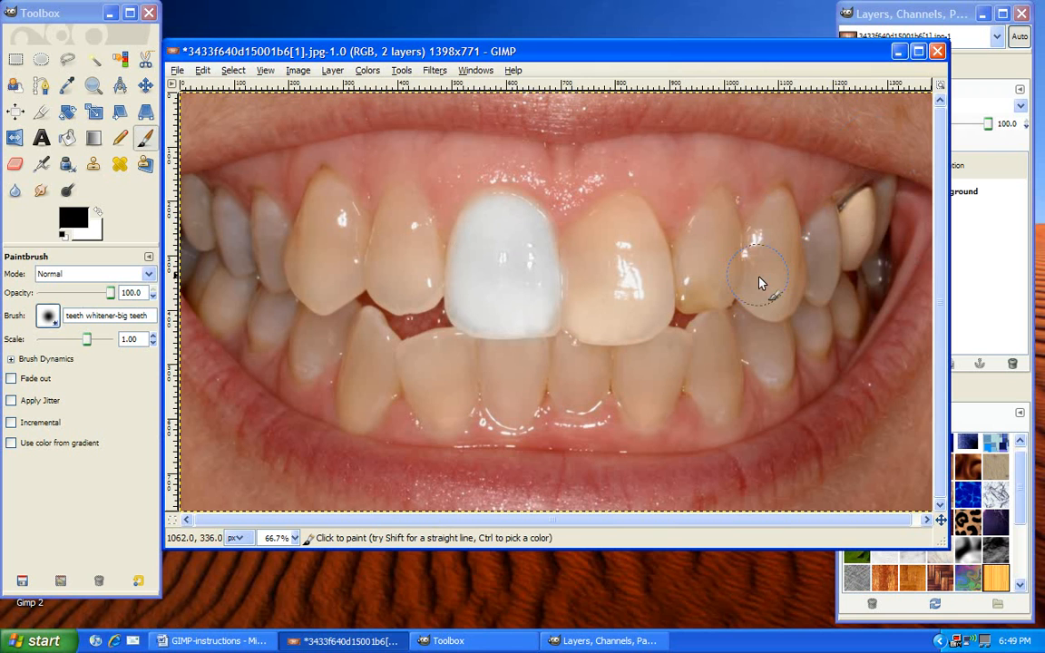
pyautogui.moveTo(315, 318)
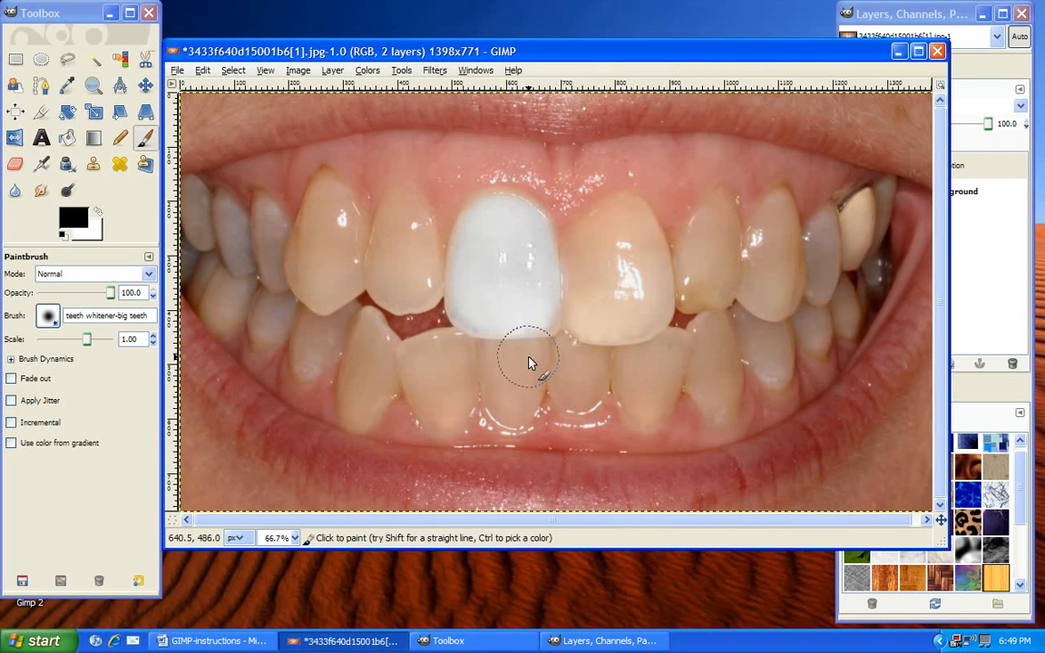
pyautogui.moveTo(608, 308)
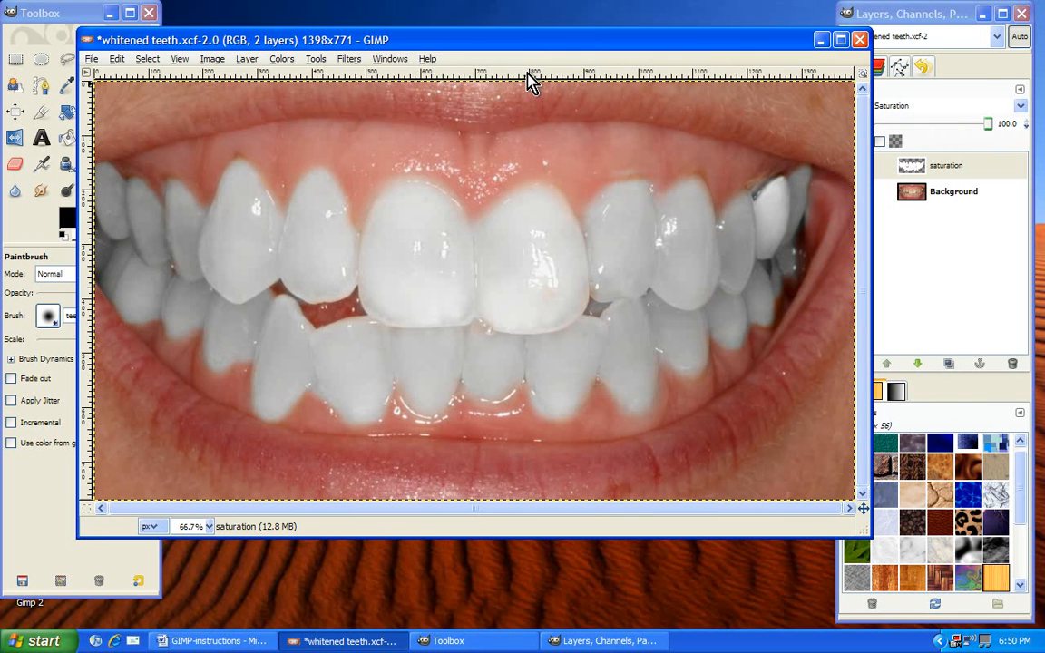
pyautogui.moveTo(426, 50)
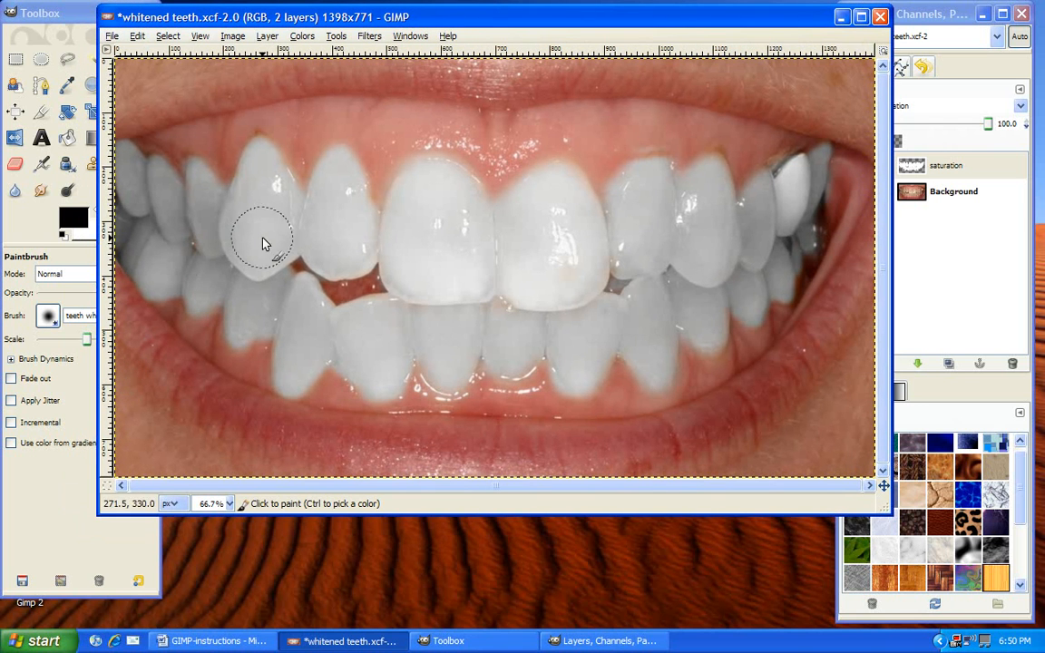
pyautogui.moveTo(640, 236)
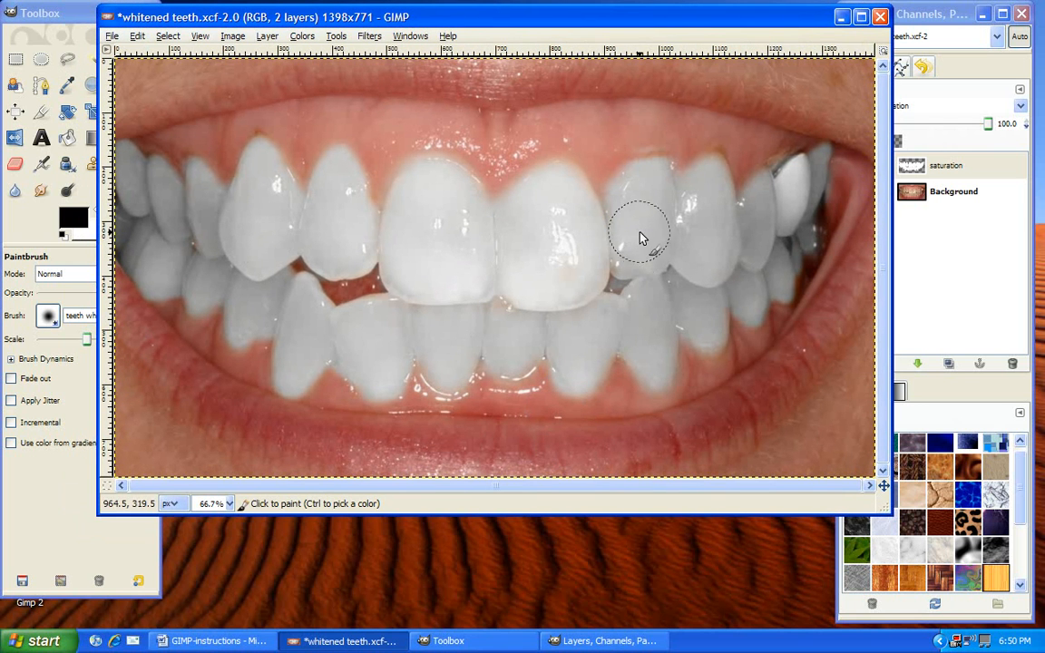
pyautogui.moveTo(680, 251)
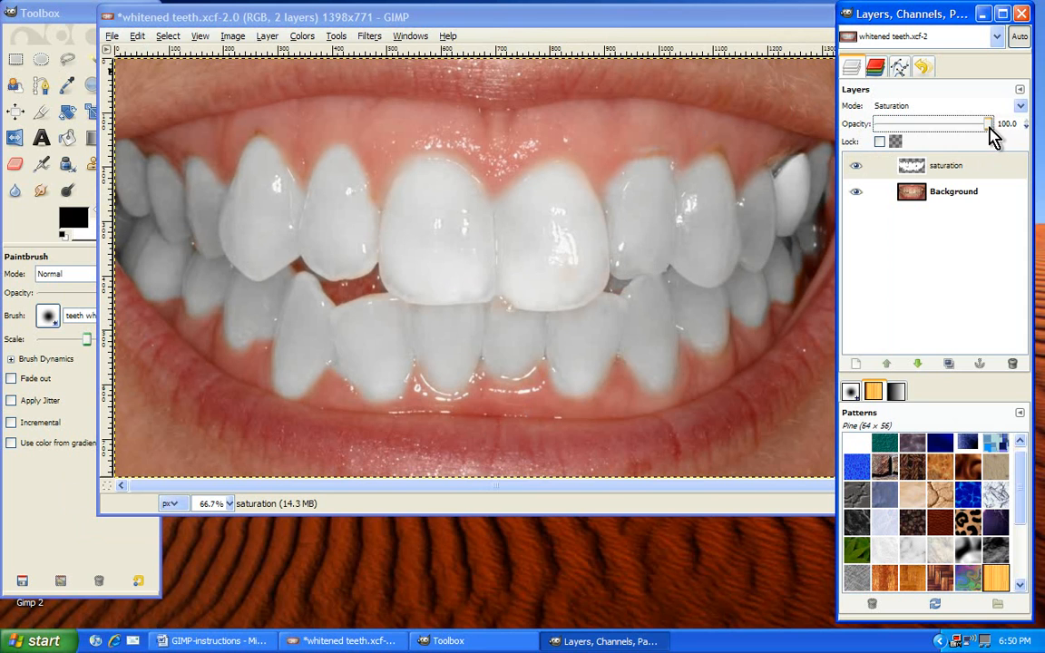
# Drag the layer opacity slider between none and full to compare the whitening
pyautogui.moveTo(989, 124); pyautogui.dragTo(979, 124)
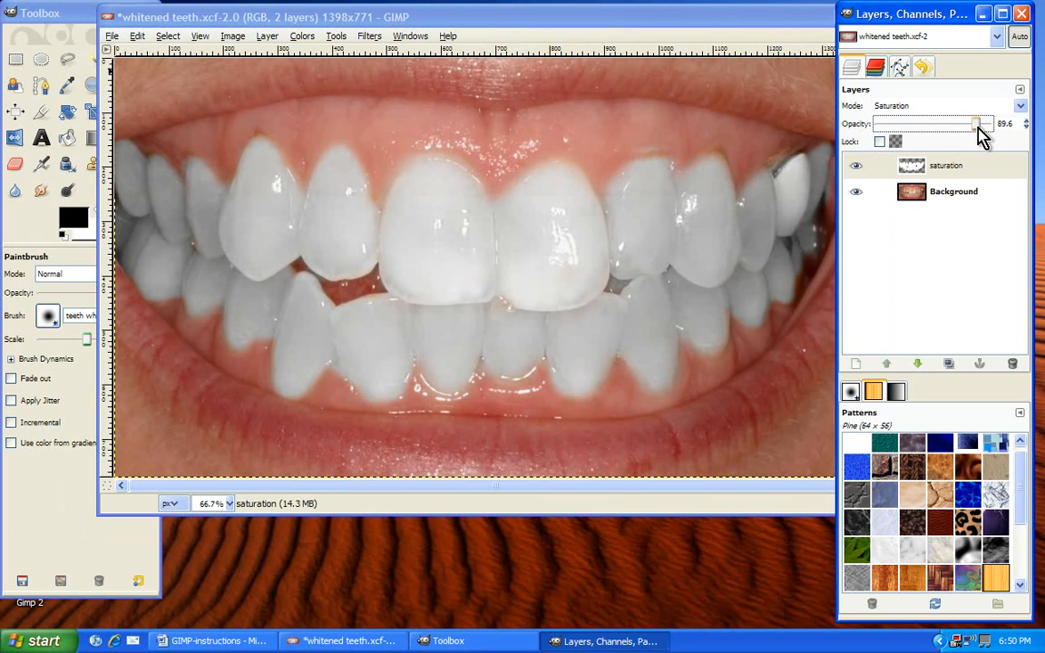
pyautogui.moveTo(985, 123); pyautogui.dragTo(971, 124)
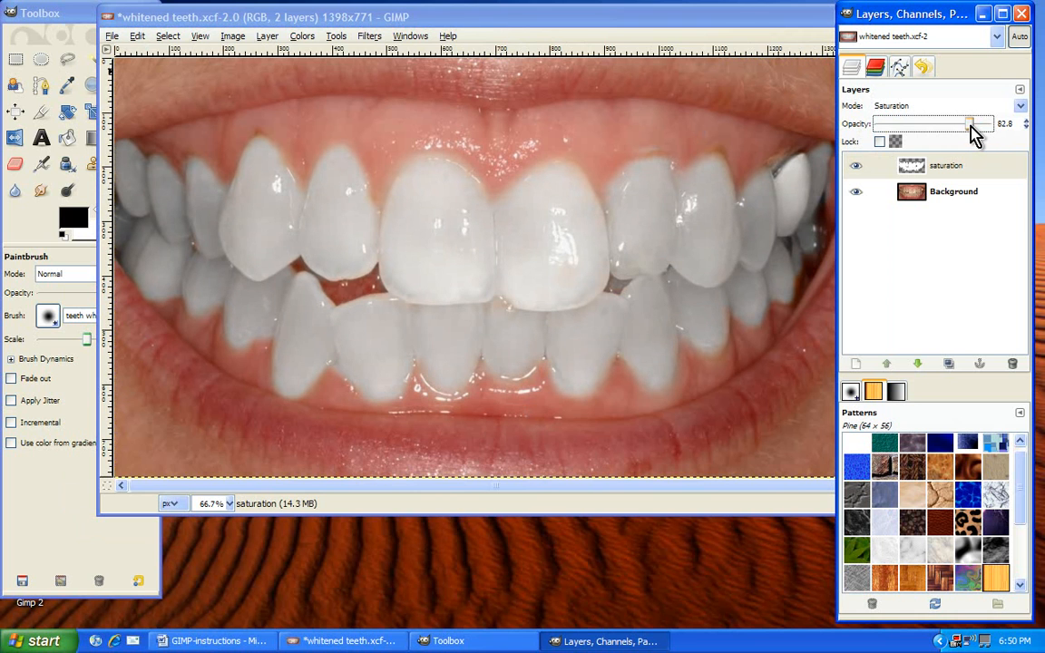
pyautogui.moveTo(971, 123); pyautogui.dragTo(898, 124)
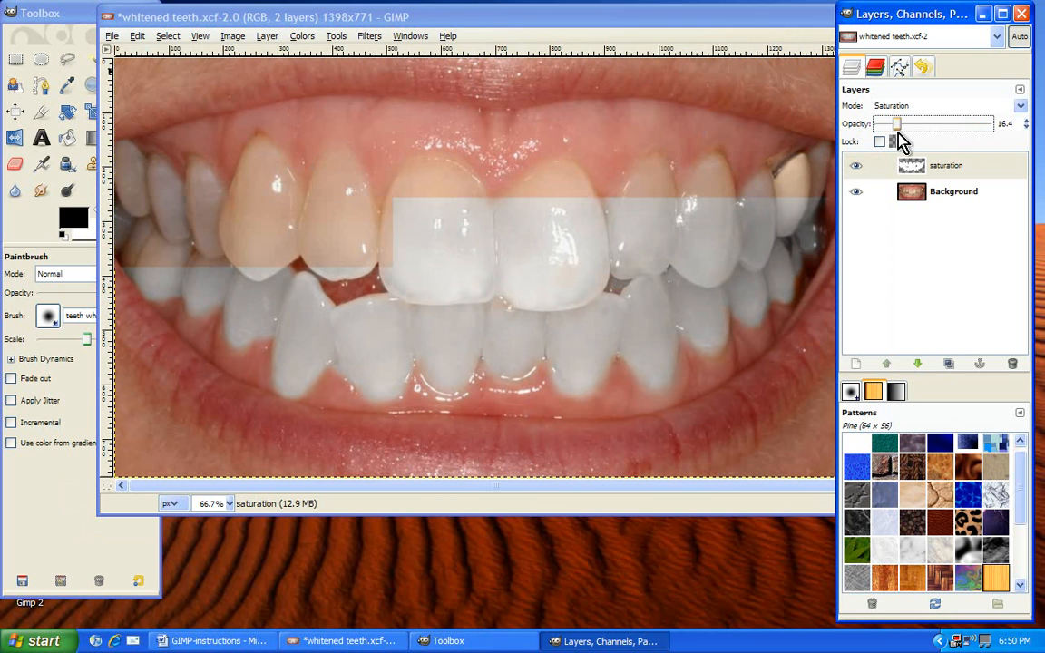
pyautogui.moveTo(899, 123); pyautogui.dragTo(987, 123)
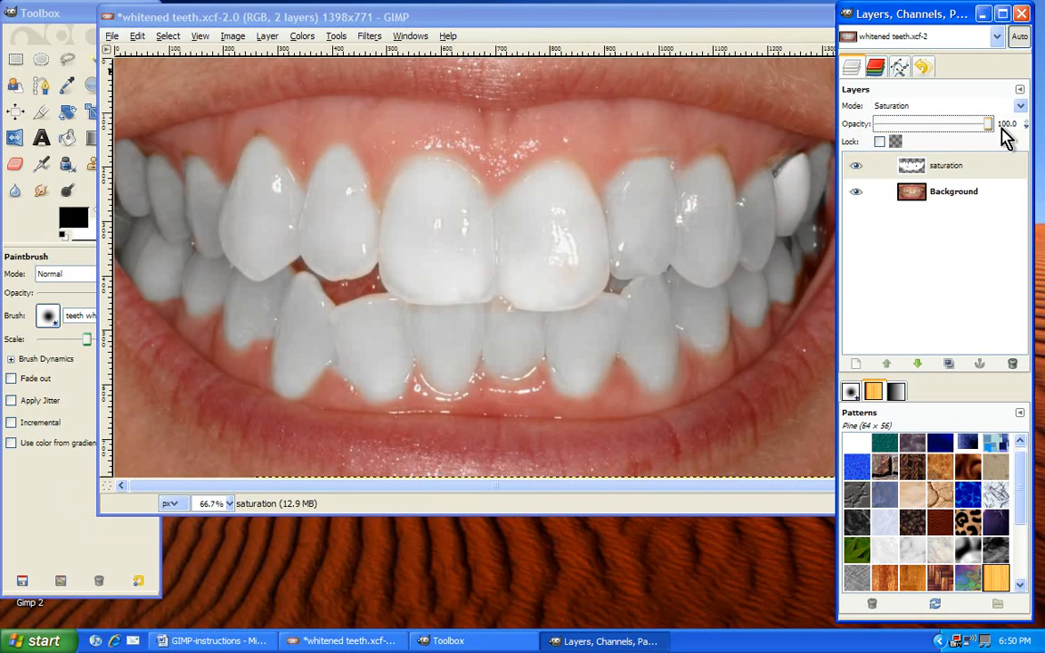
pyautogui.moveTo(989, 124); pyautogui.dragTo(876, 124)
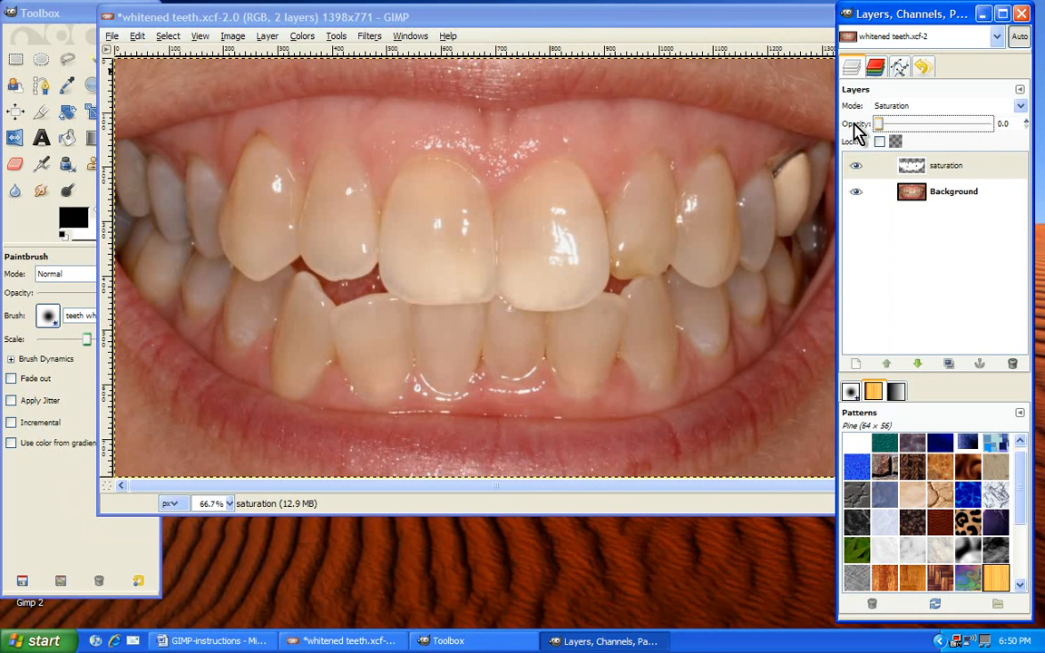
# Settle the Saturation layer opacity at about 70
pyautogui.moveTo(876, 124); pyautogui.dragTo(967, 123)
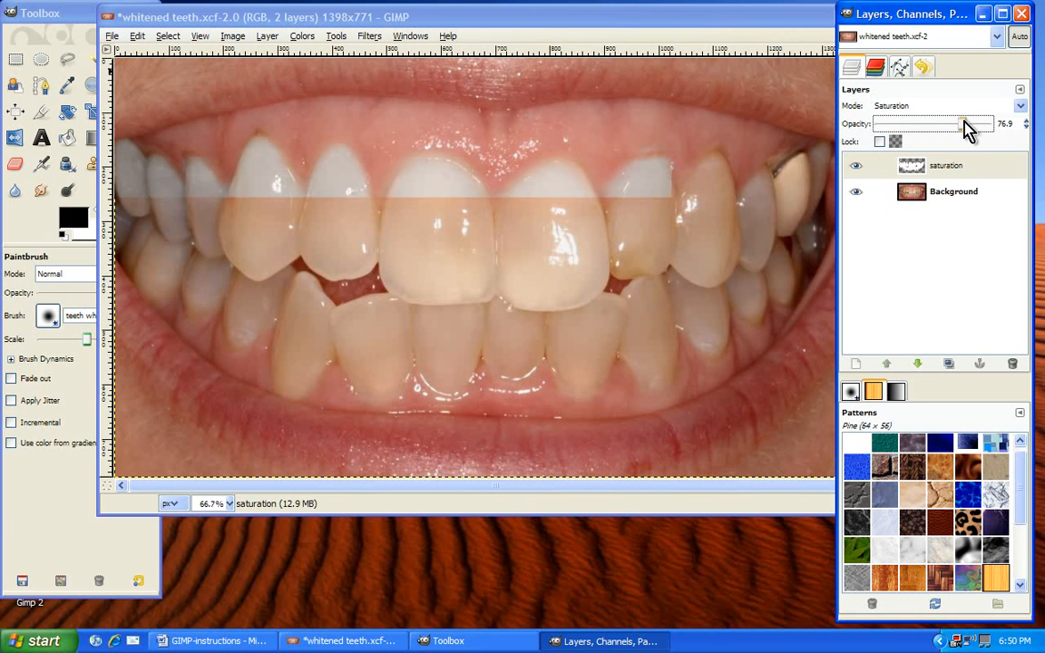
pyautogui.moveTo(953, 124); pyautogui.dragTo(958, 123)
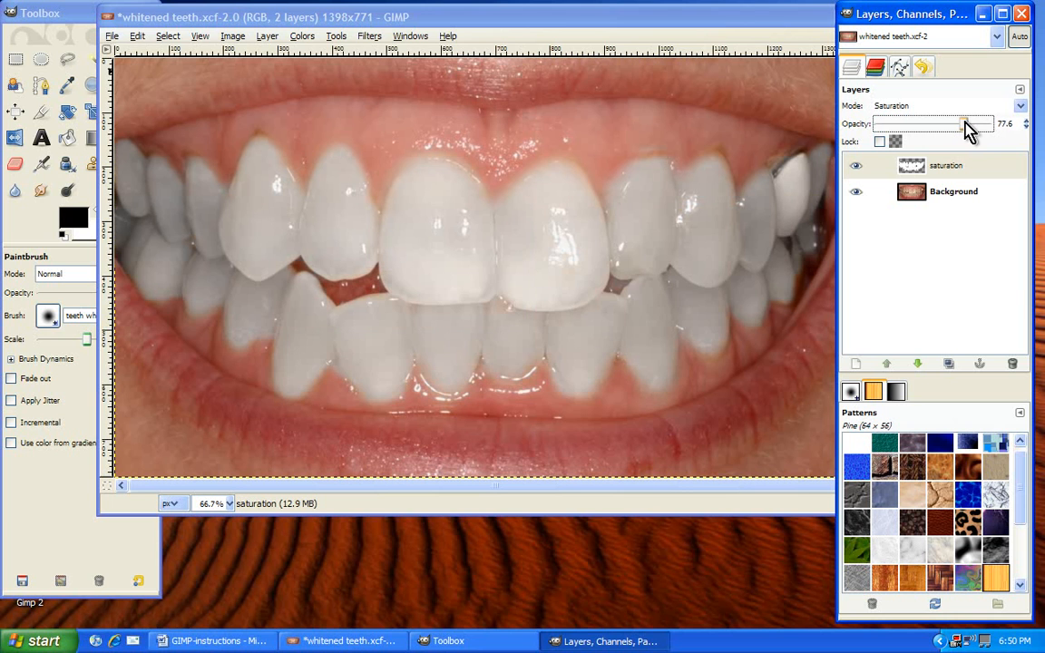
pyautogui.moveTo(944, 124); pyautogui.dragTo(958, 124)
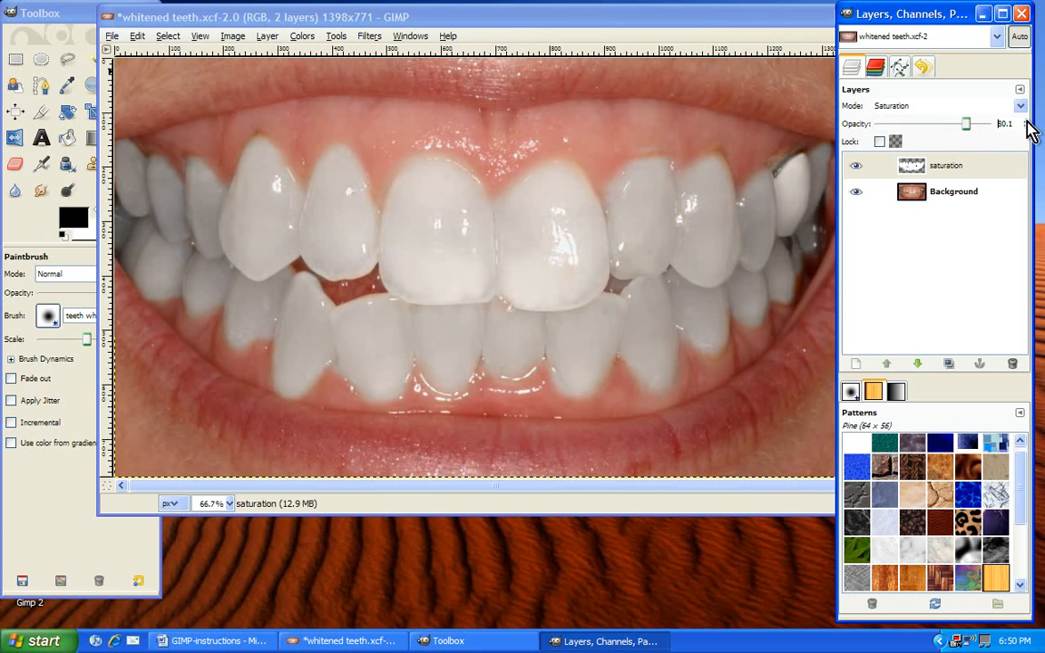
pyautogui.moveTo(967, 124); pyautogui.dragTo(960, 124)
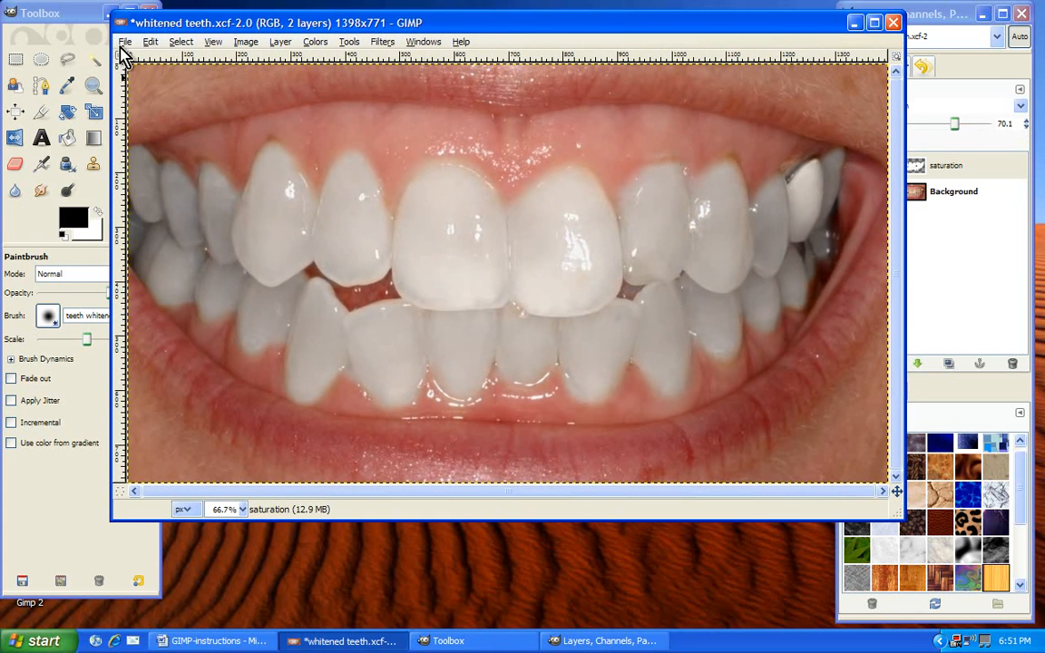
# Close the whitened teeth image, choosing Don't Save
pyautogui.click(125, 42)
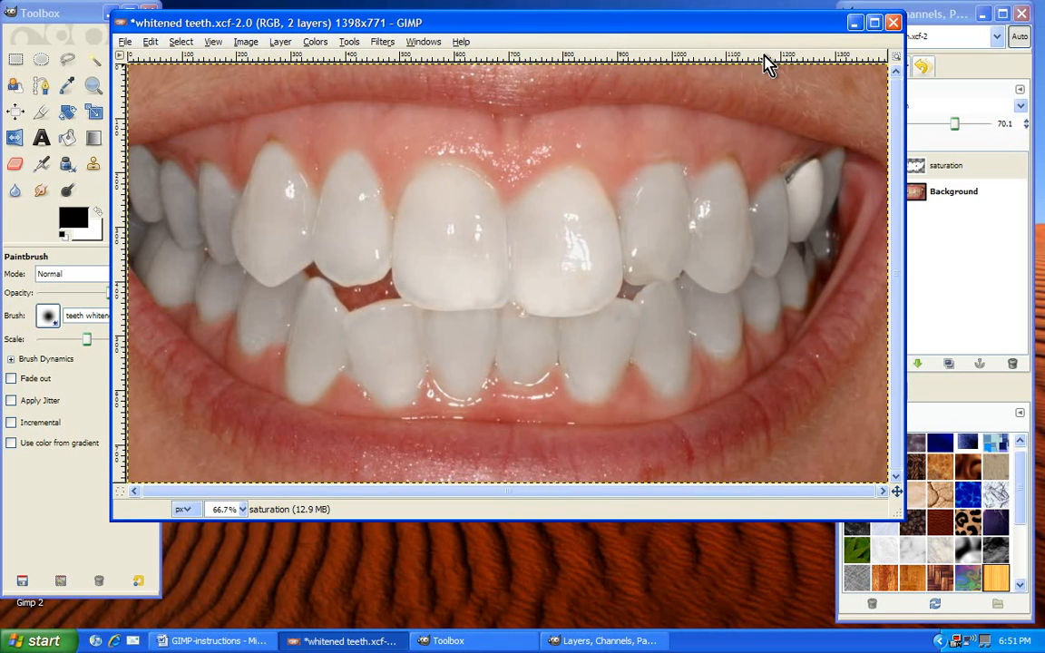
pyautogui.moveTo(873, 50)
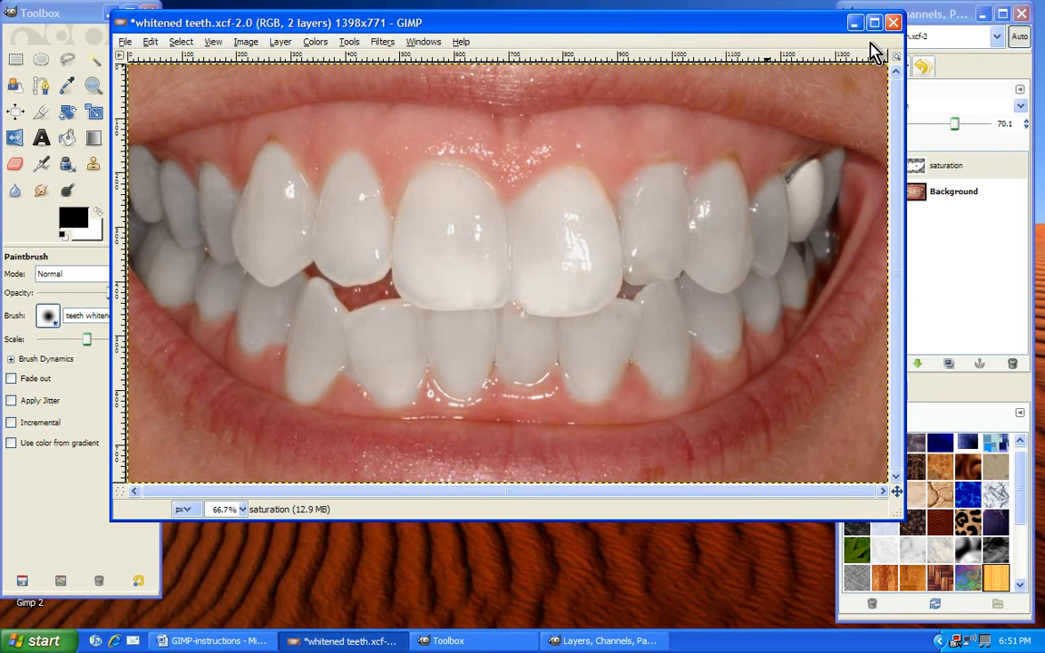
pyautogui.click(893, 21)
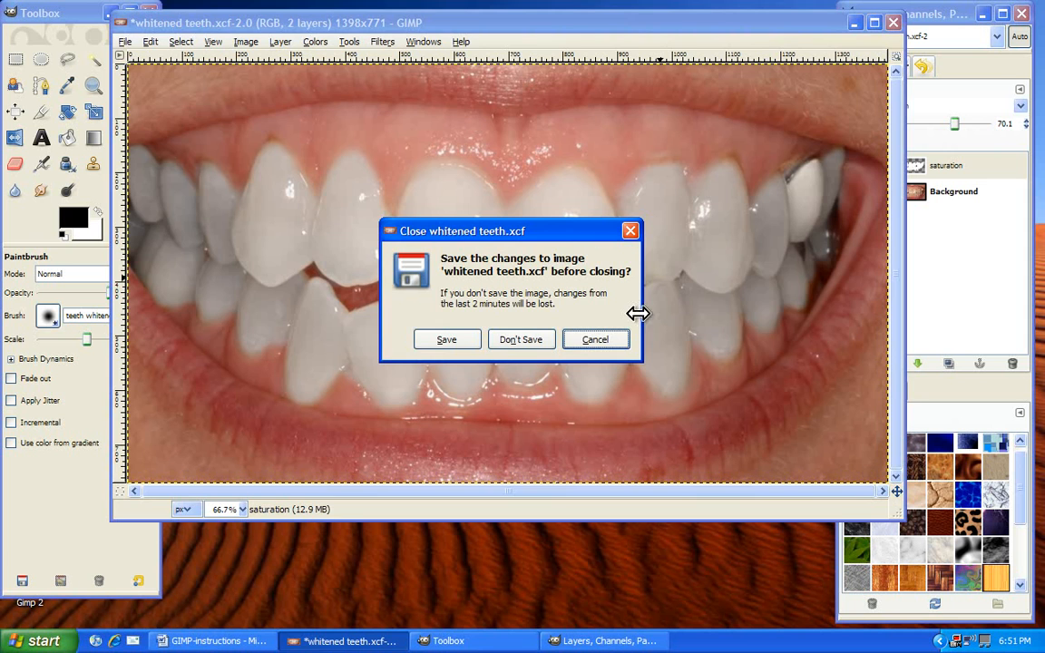
pyautogui.click(521, 339)
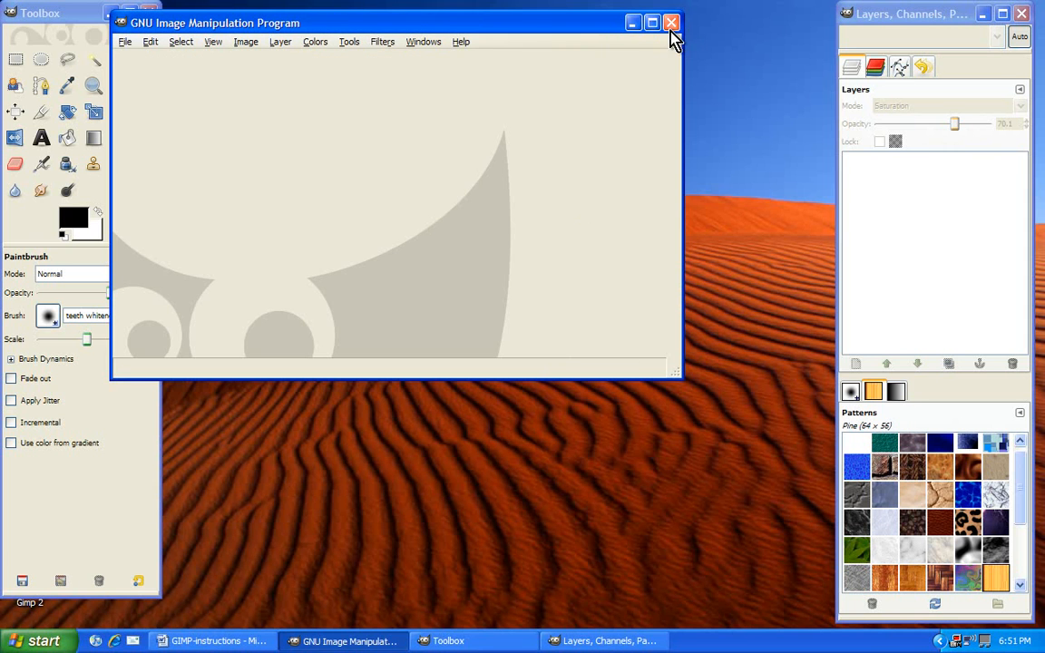
# Close the empty GIMP main window to exit GIMP
pyautogui.click(672, 23)
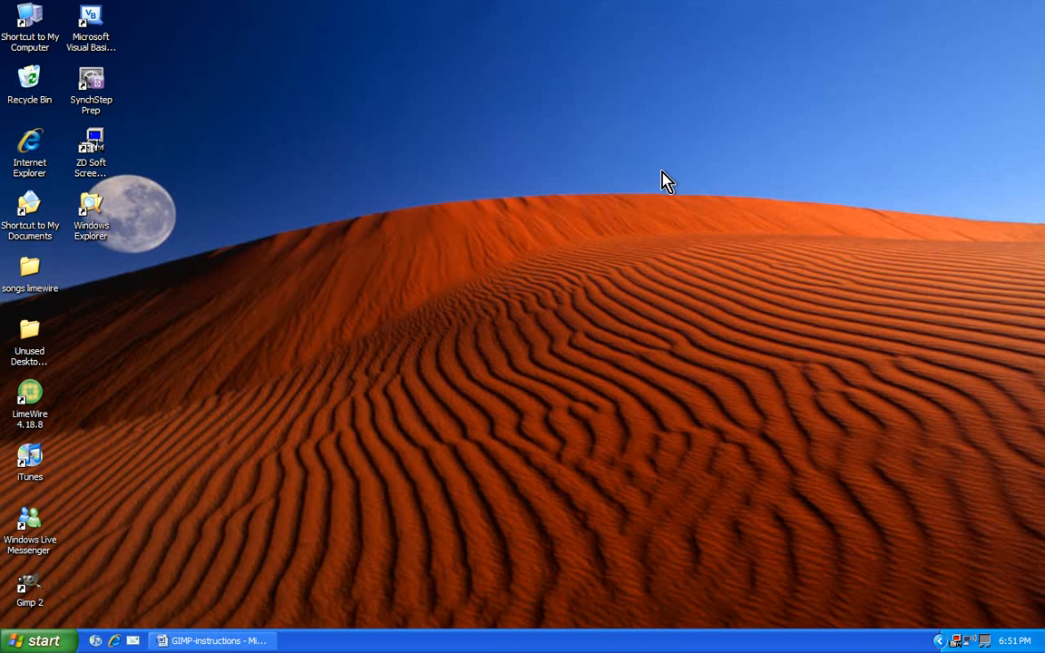
pyautogui.moveTo(409, 321)
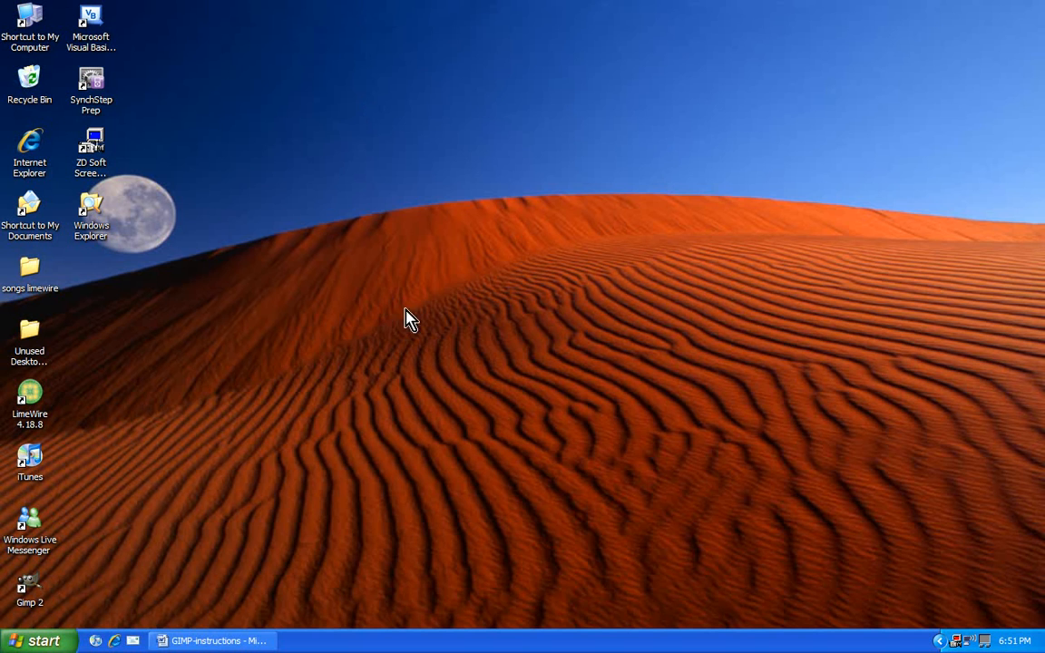
pyautogui.moveTo(255, 574)
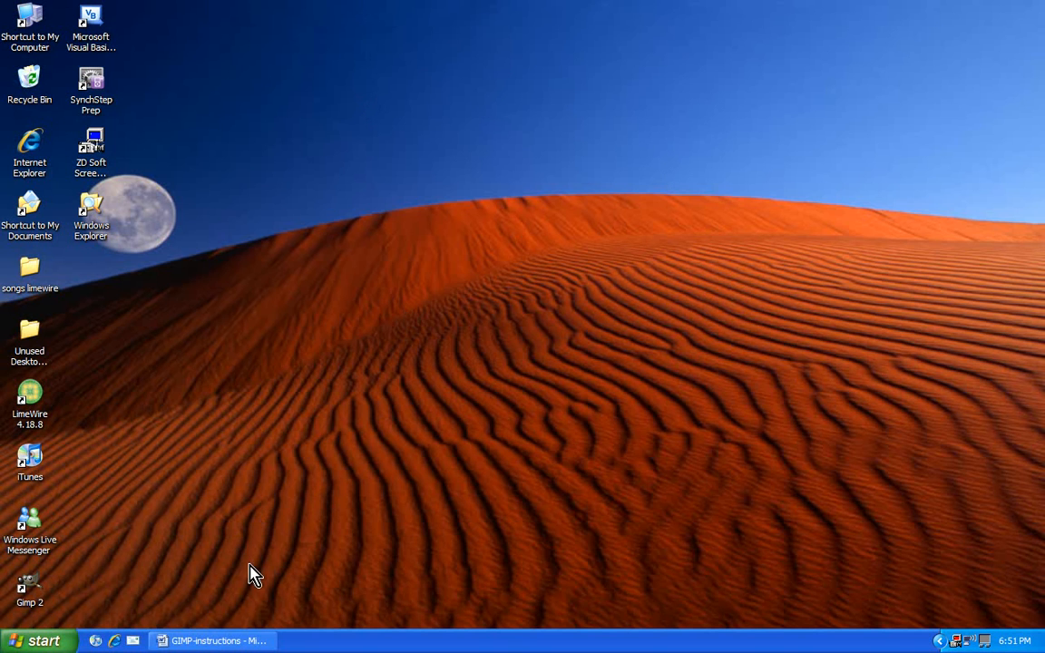
pyautogui.moveTo(302, 601)
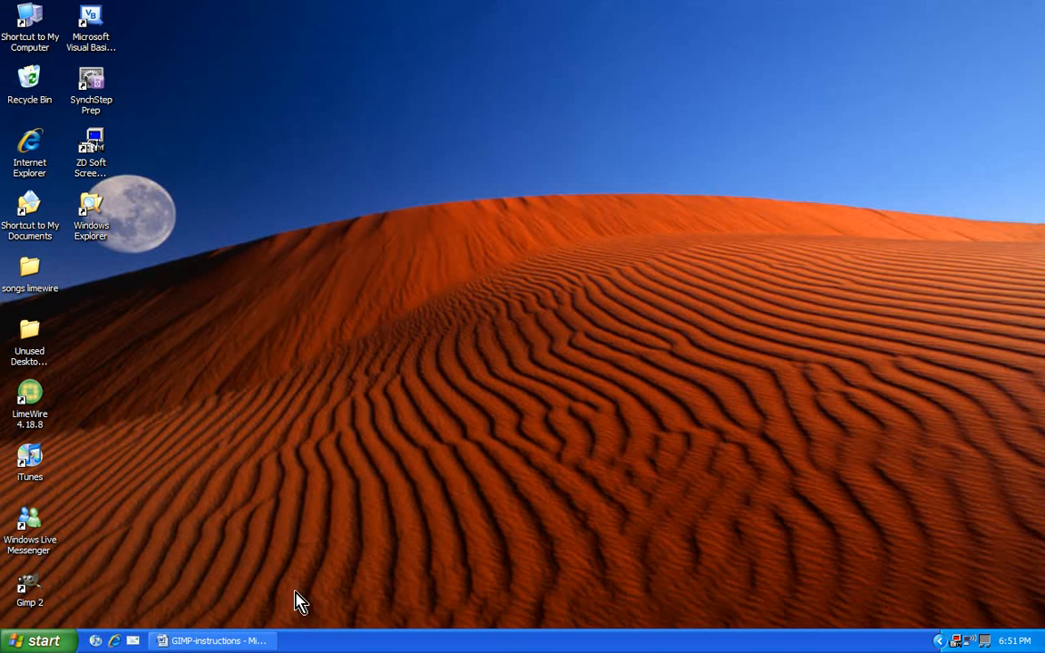
pyautogui.moveTo(397, 461)
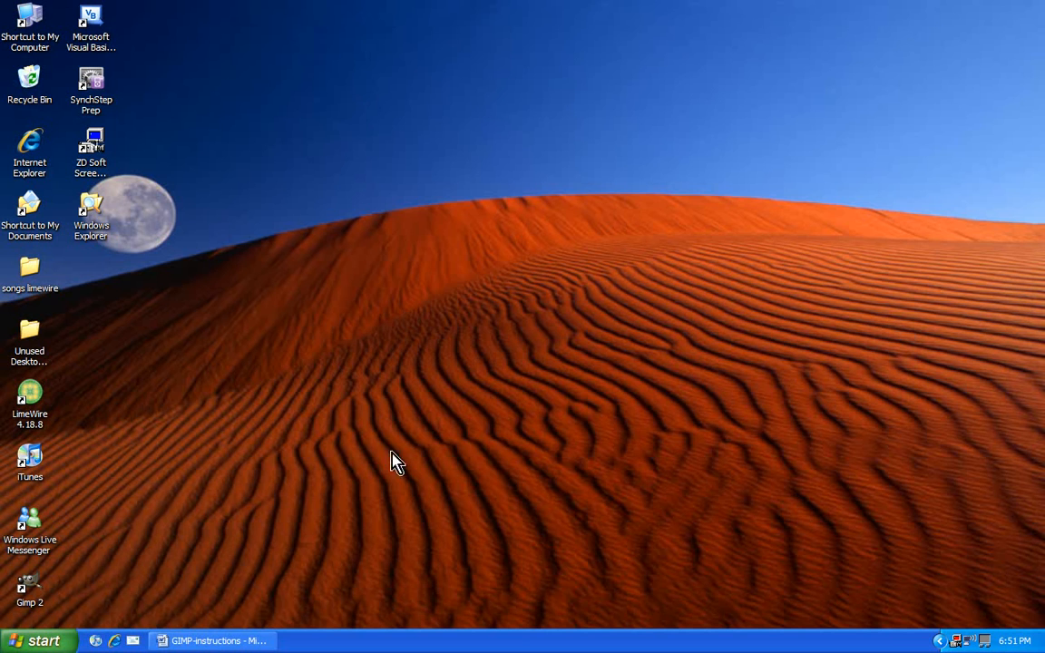
pyautogui.moveTo(385, 399)
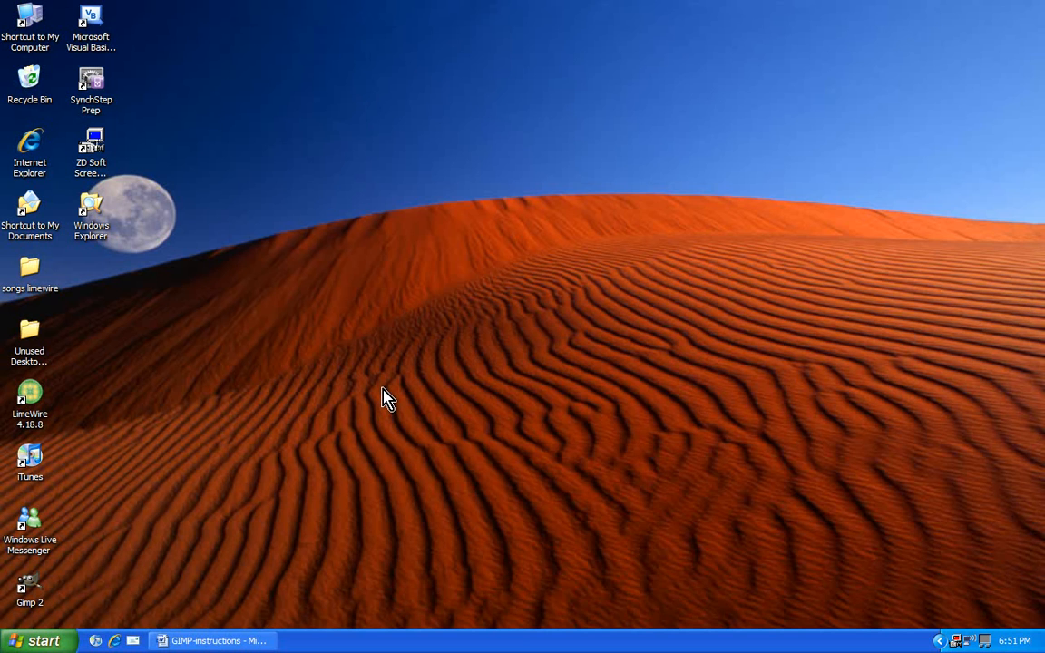
pyautogui.moveTo(400, 500)
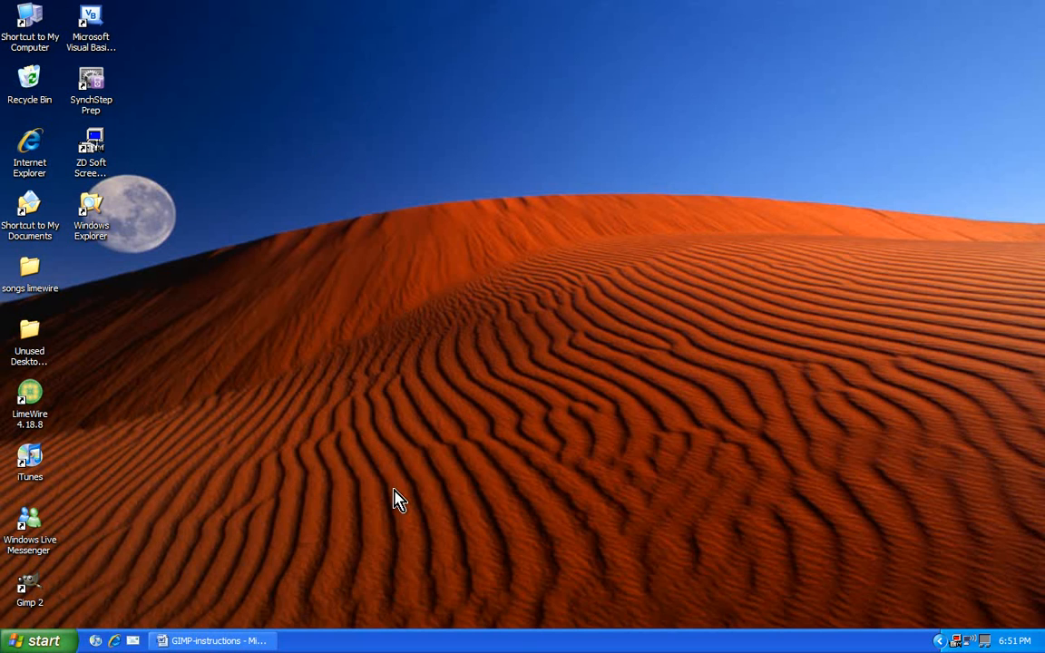
pyautogui.moveTo(311, 582)
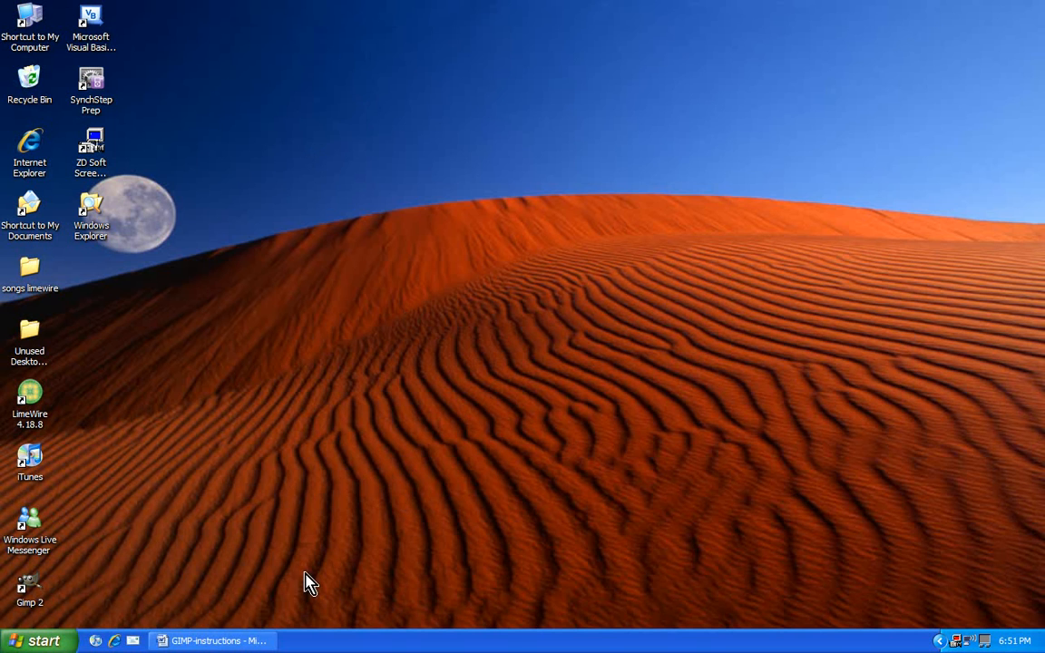
pyautogui.moveTo(267, 623)
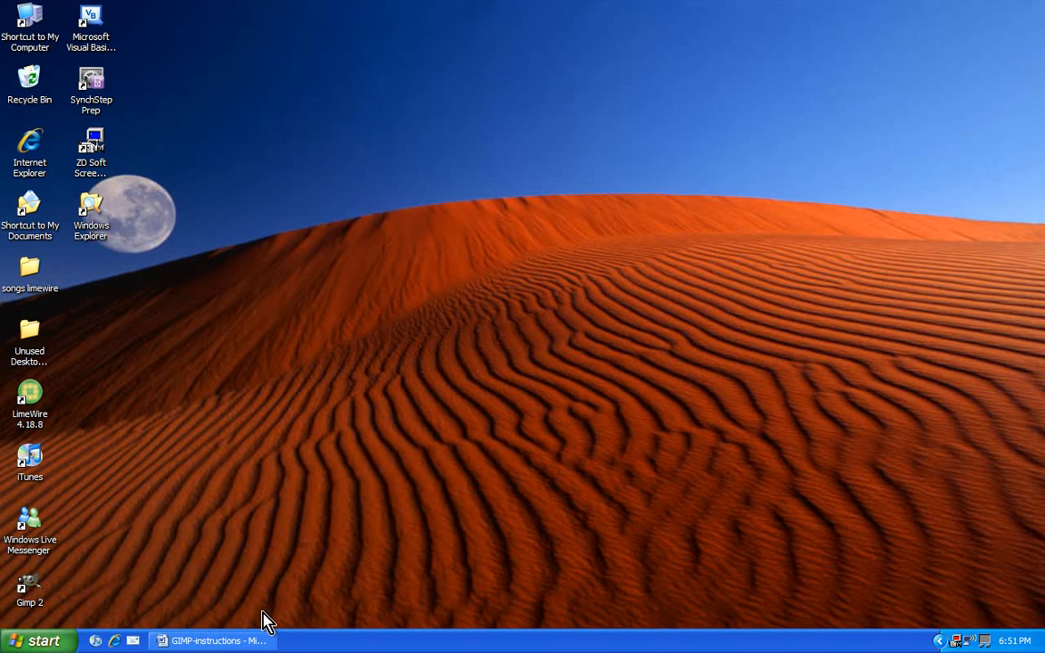